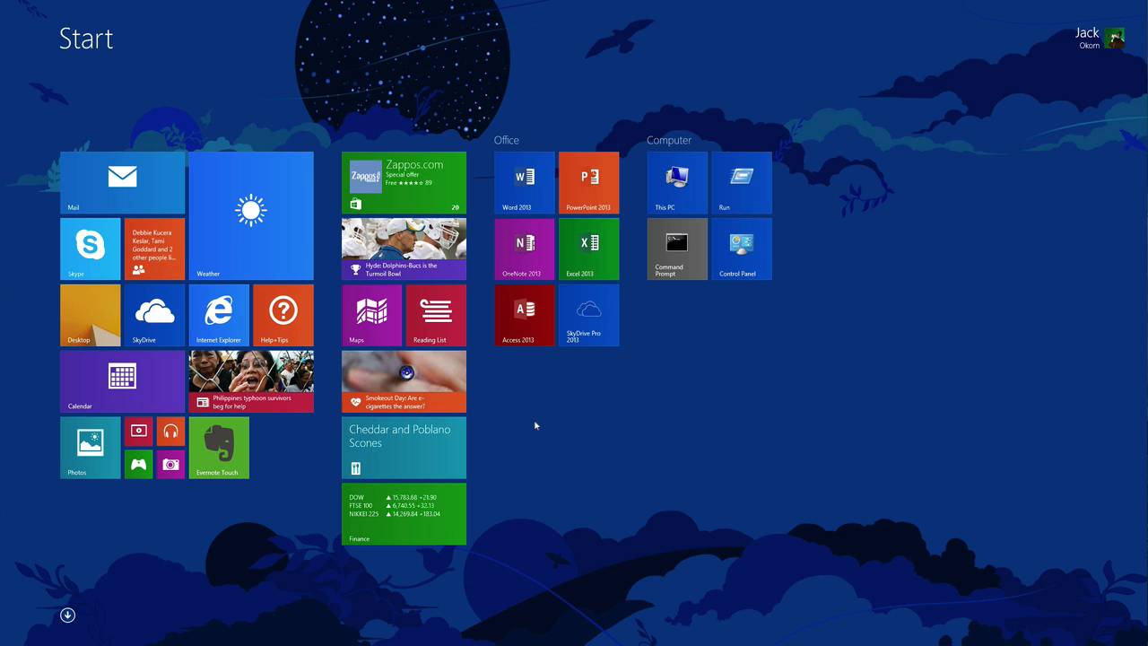
pyautogui.moveTo(531, 415)
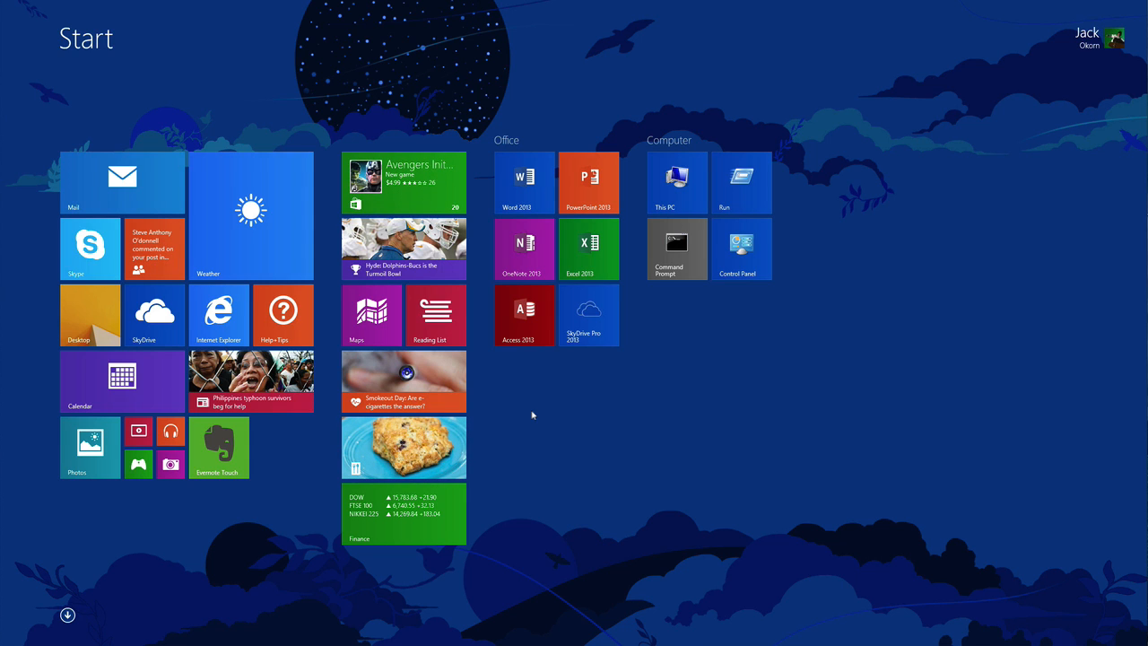
pyautogui.moveTo(534, 413)
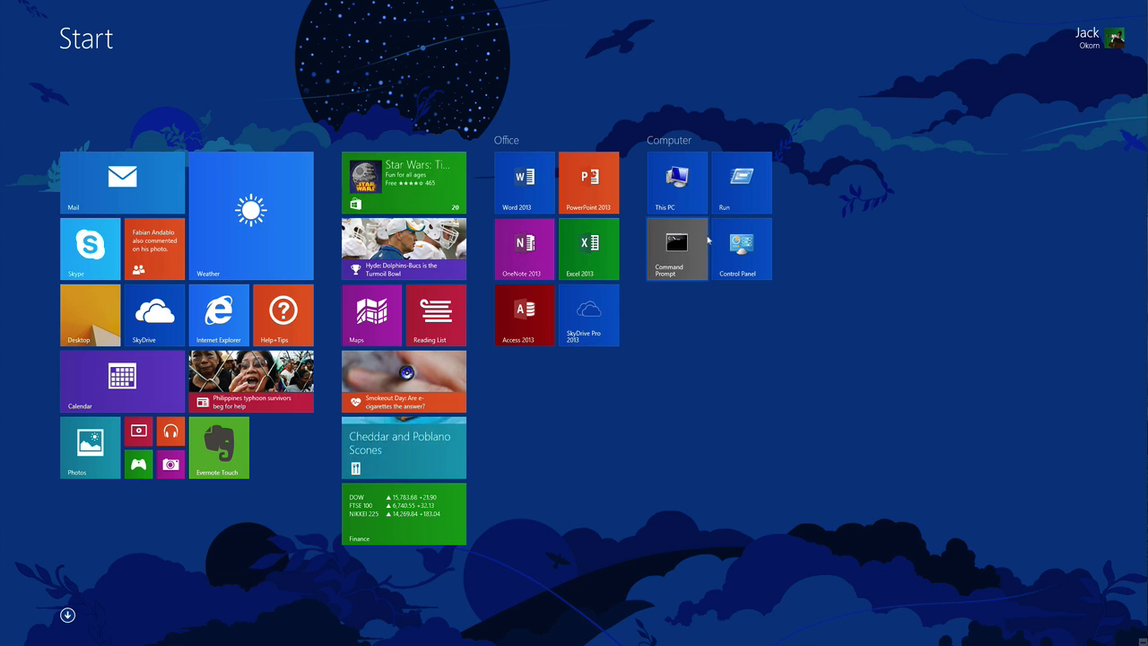
# Step: Select the Computer group's four system tool tiles and unpin them from Start
pyautogui.rightClick(679, 195)
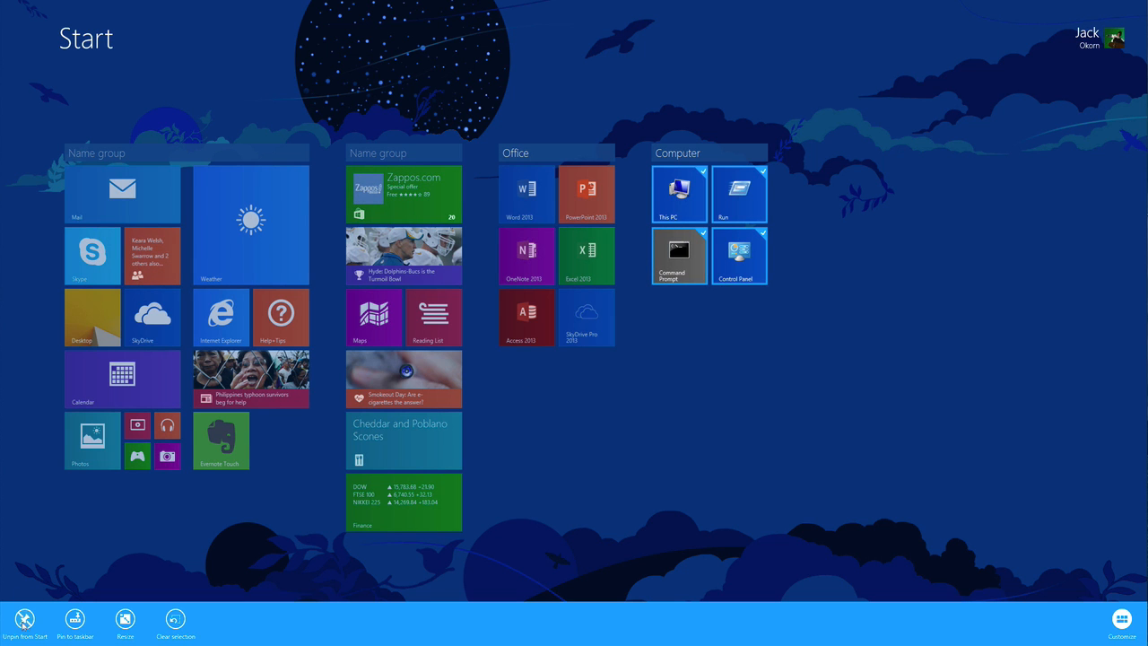
pyautogui.click(25, 619)
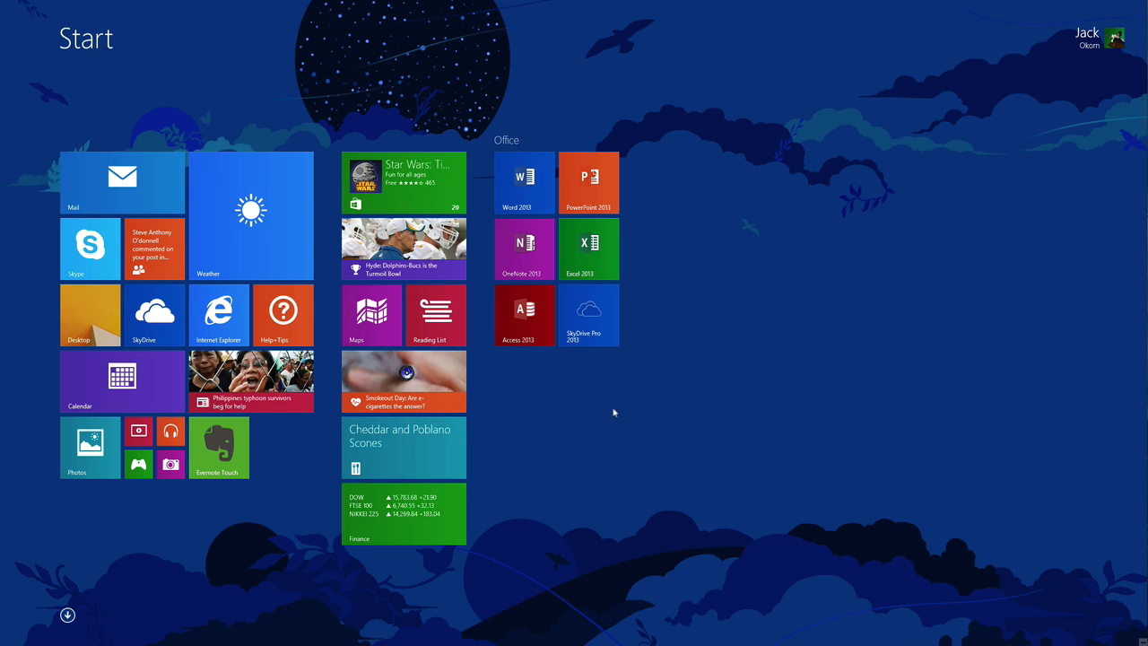
pyautogui.moveTo(297, 195)
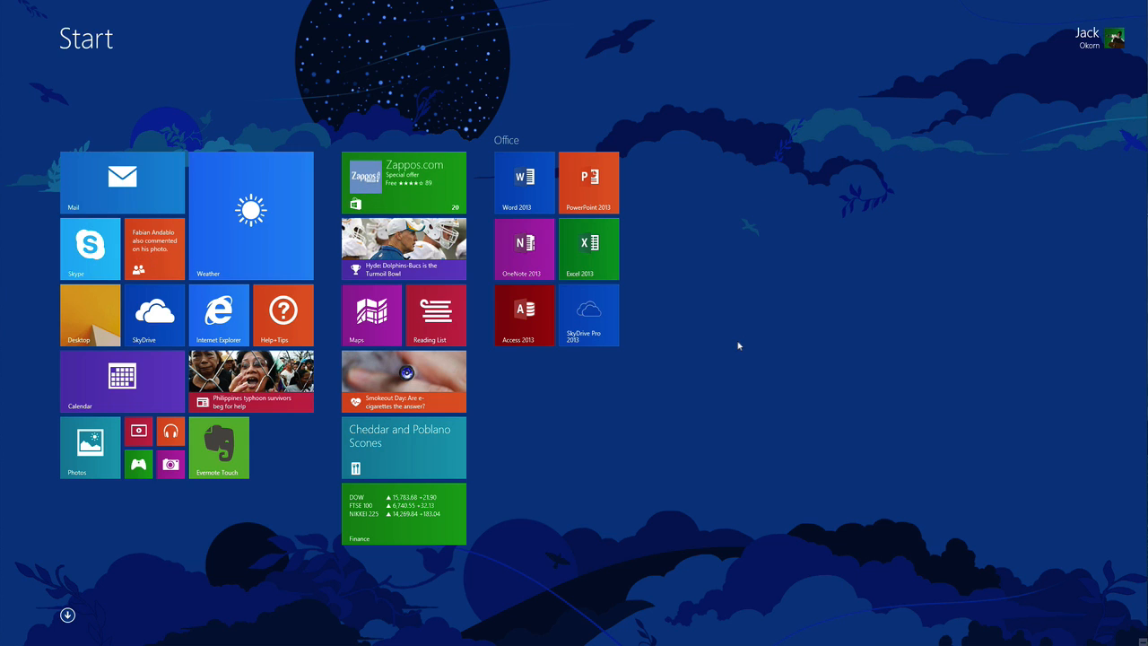
pyautogui.moveTo(735, 346)
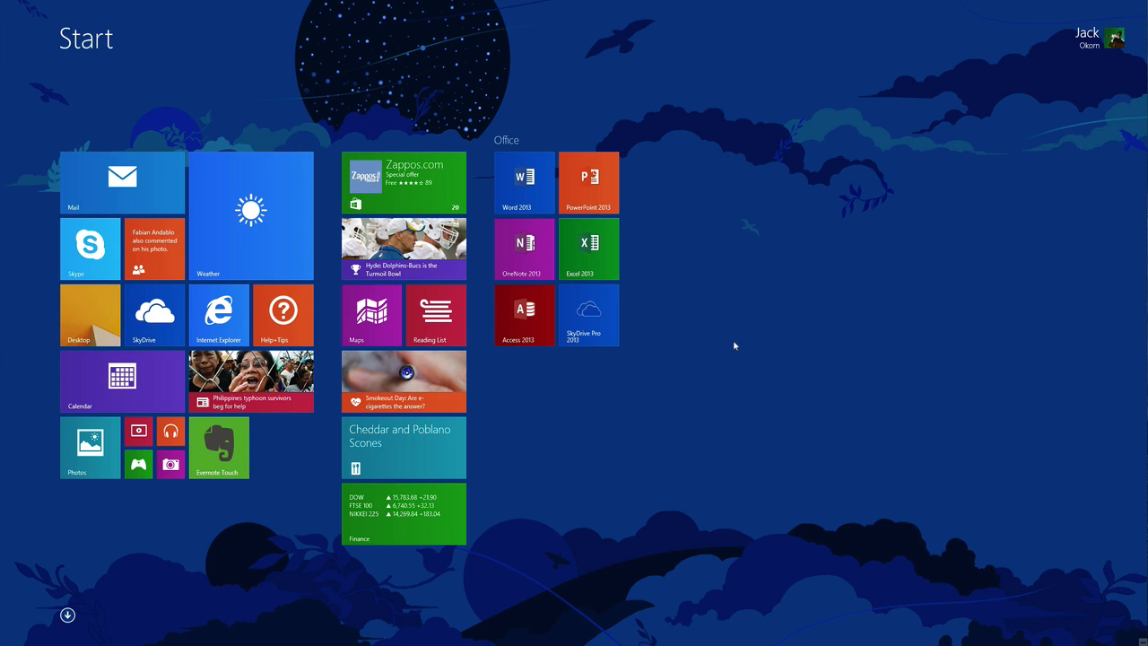
pyautogui.moveTo(307, 488)
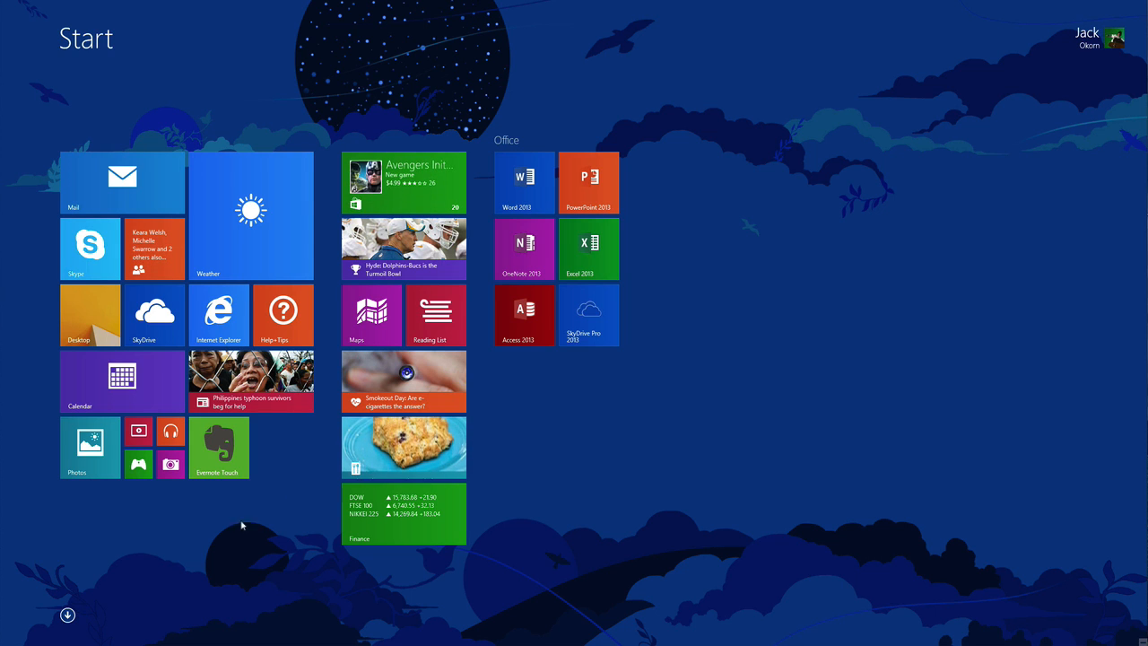
pyautogui.moveTo(227, 534)
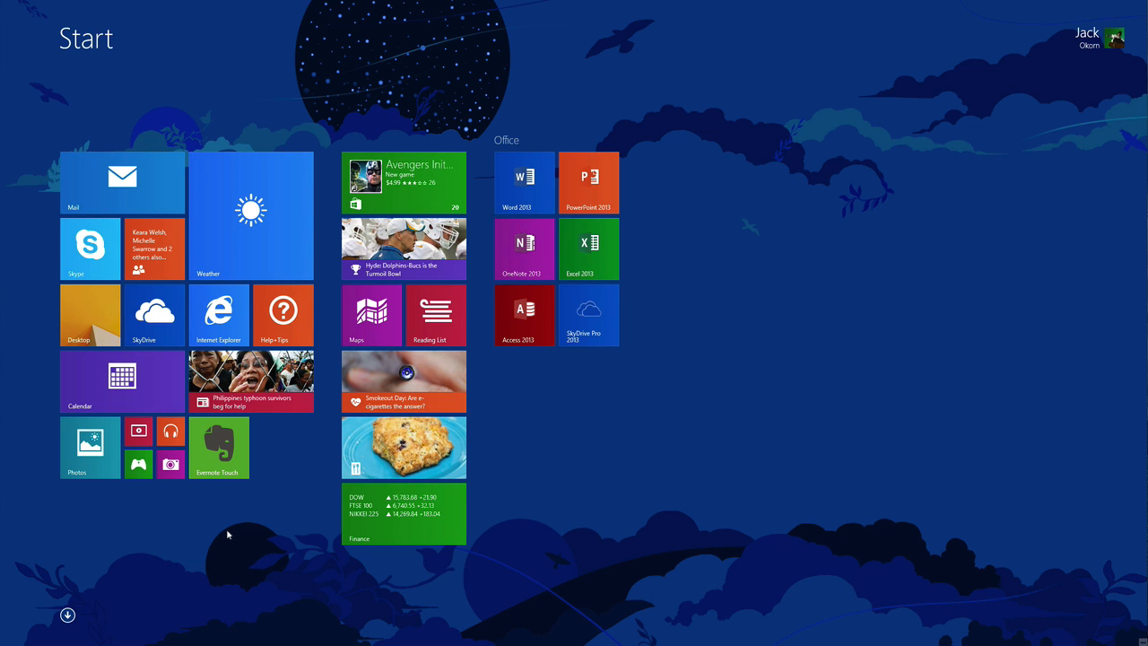
pyautogui.moveTo(123, 585)
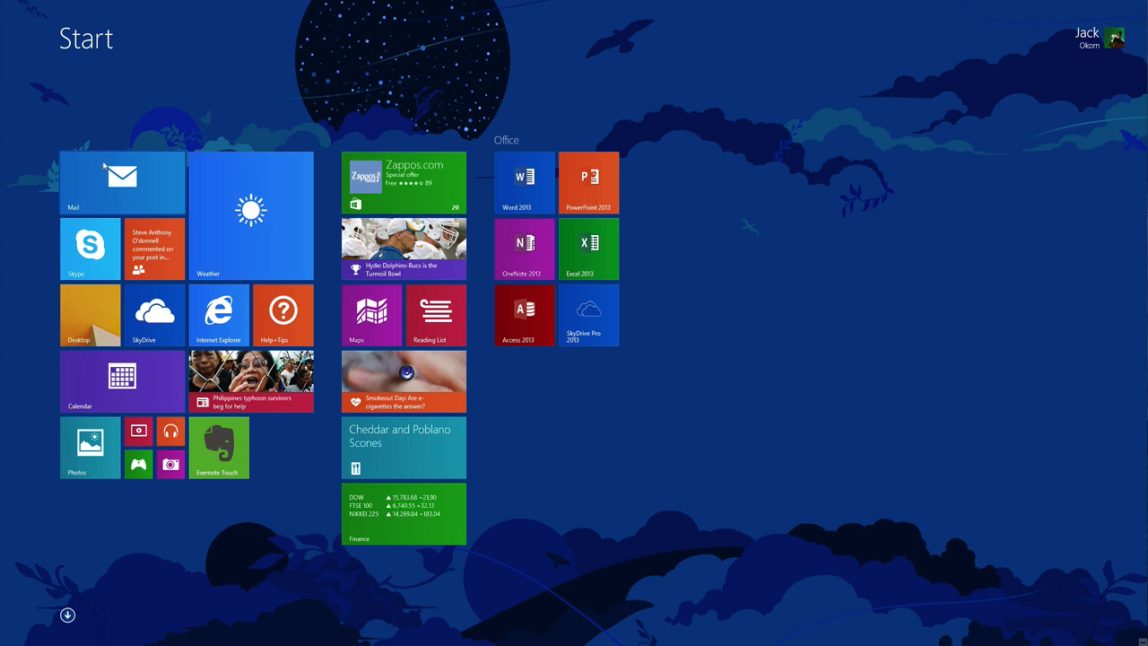
pyautogui.moveTo(75, 581)
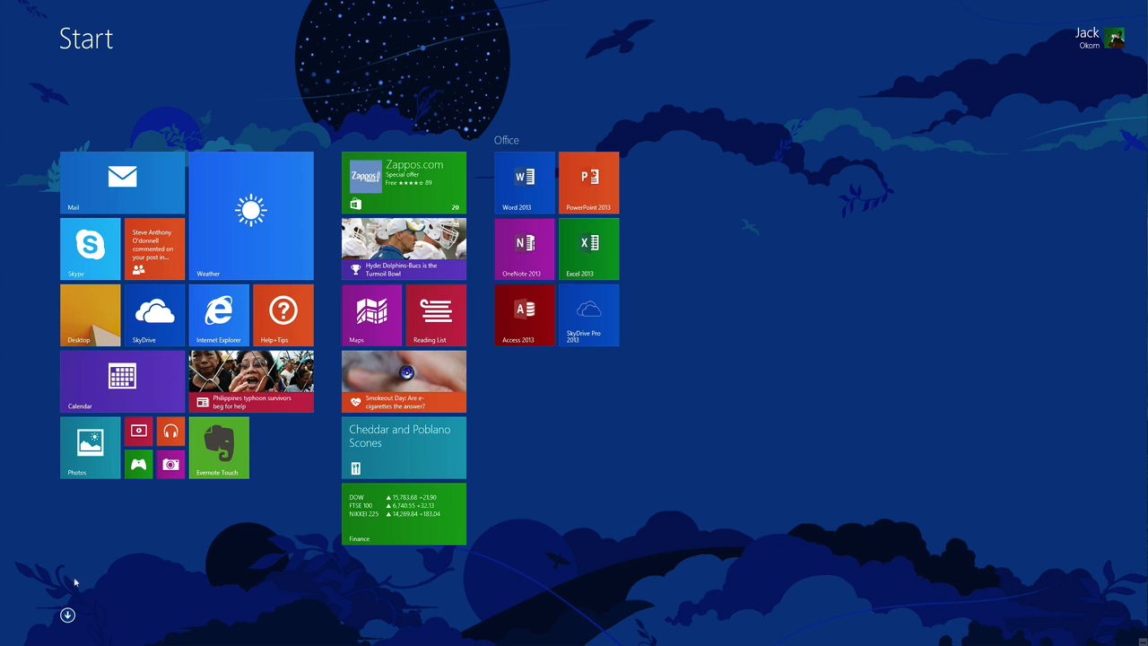
# Step: Open the Apps by name view listing every installed app
pyautogui.click(68, 615)
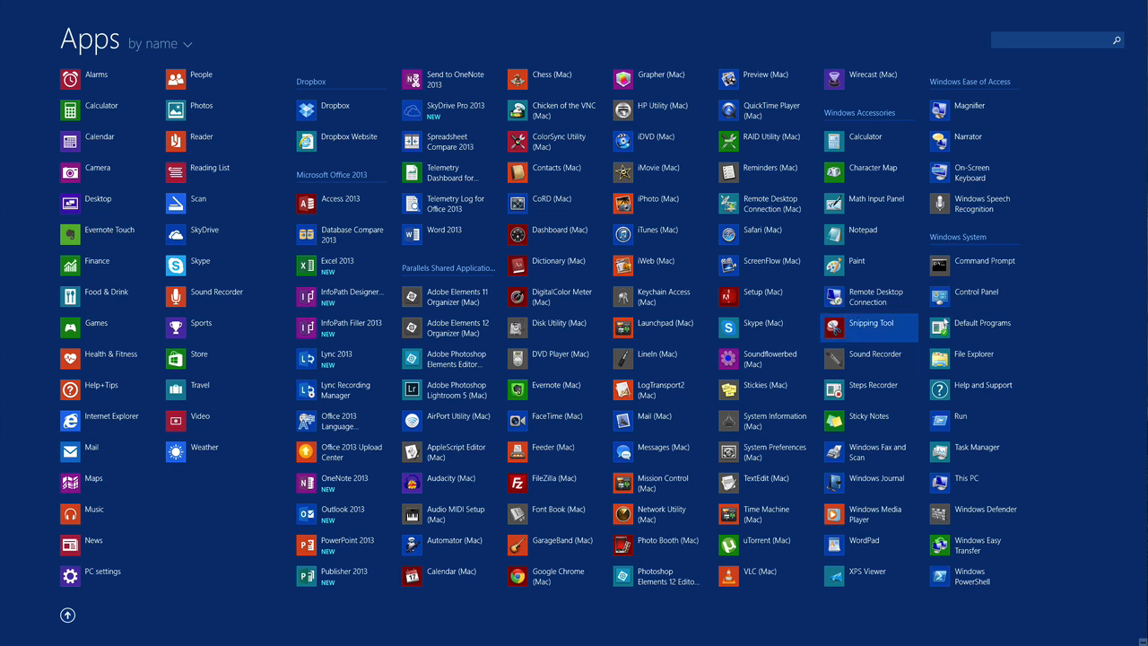
pyautogui.moveTo(14, 327)
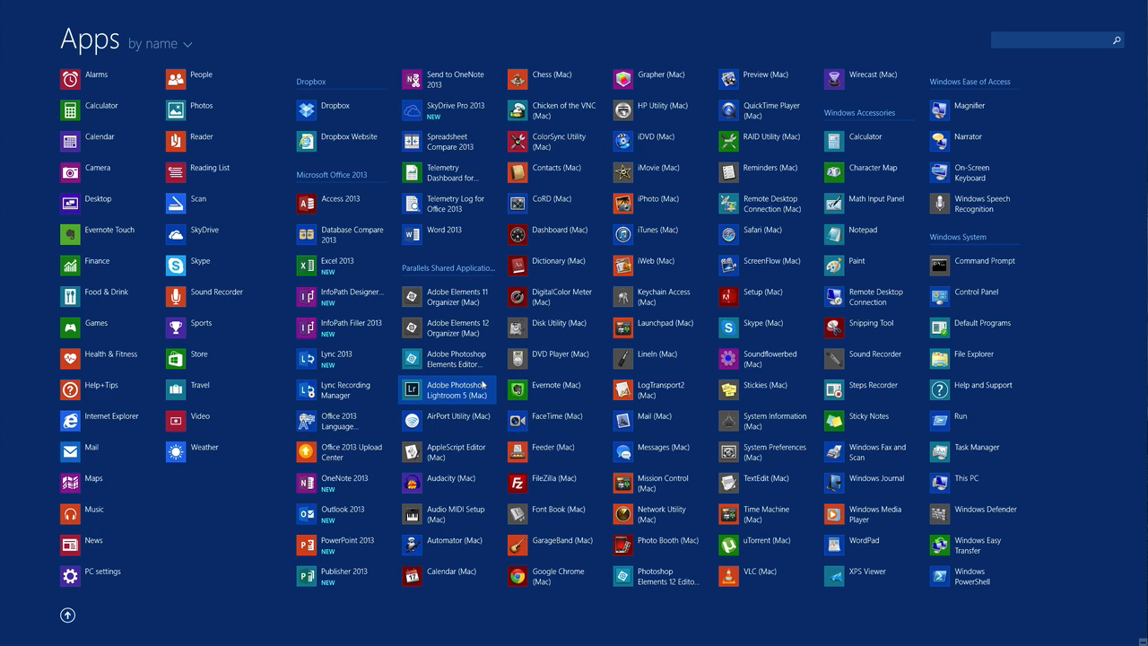
pyautogui.moveTo(457, 452)
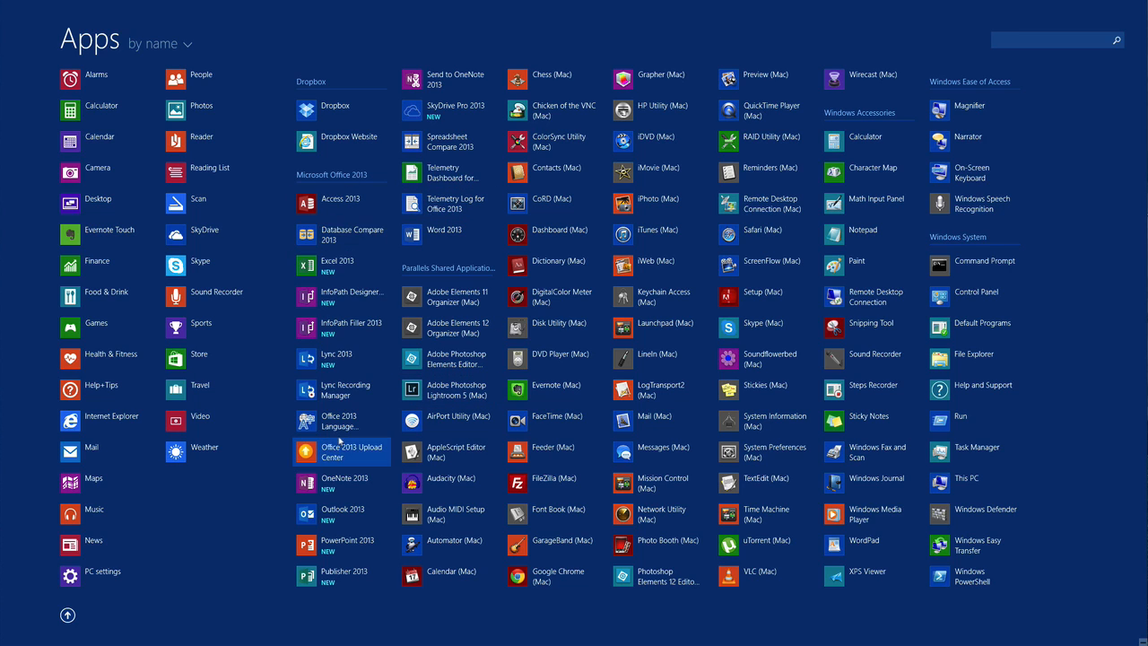
pyautogui.moveTo(440, 272)
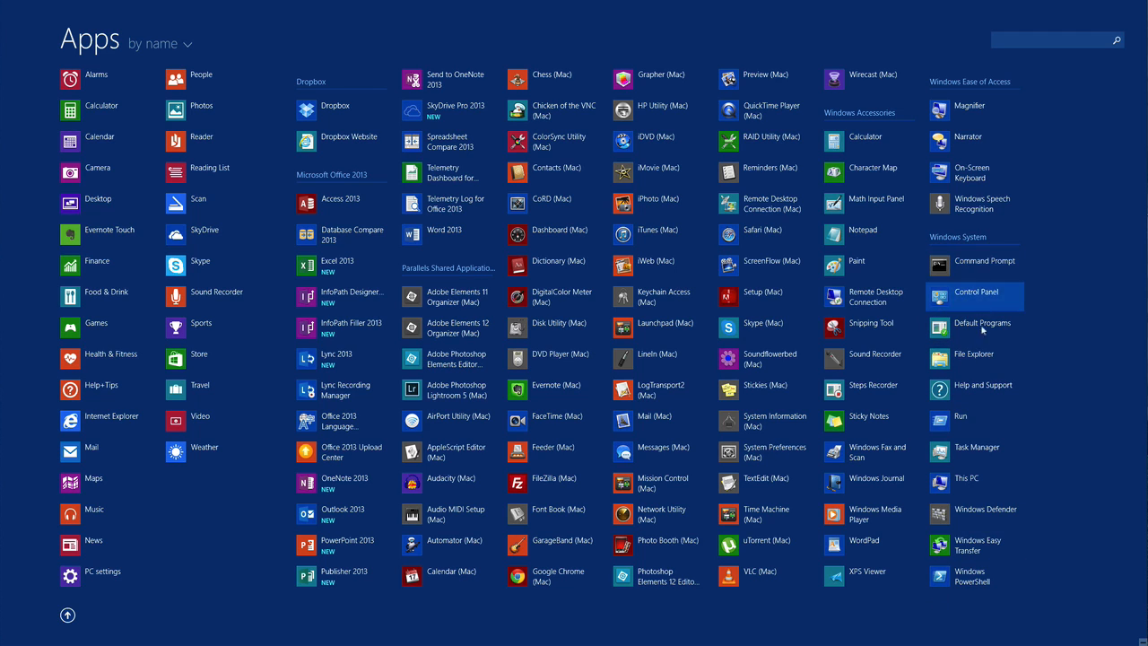
pyautogui.moveTo(982, 287)
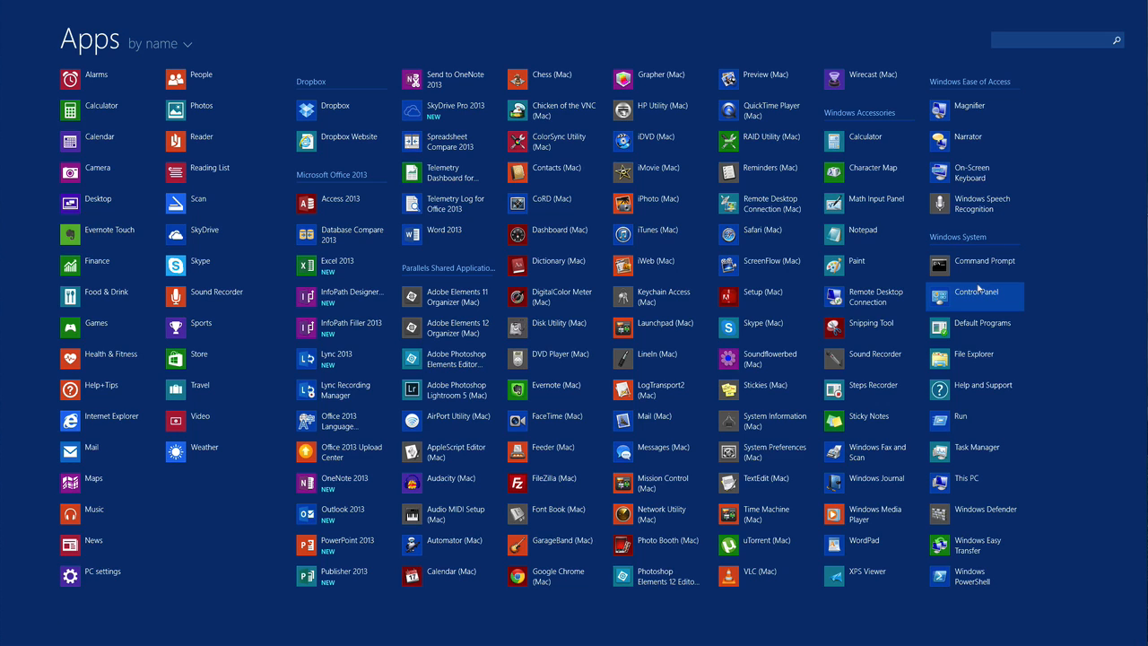
pyautogui.moveTo(952, 428)
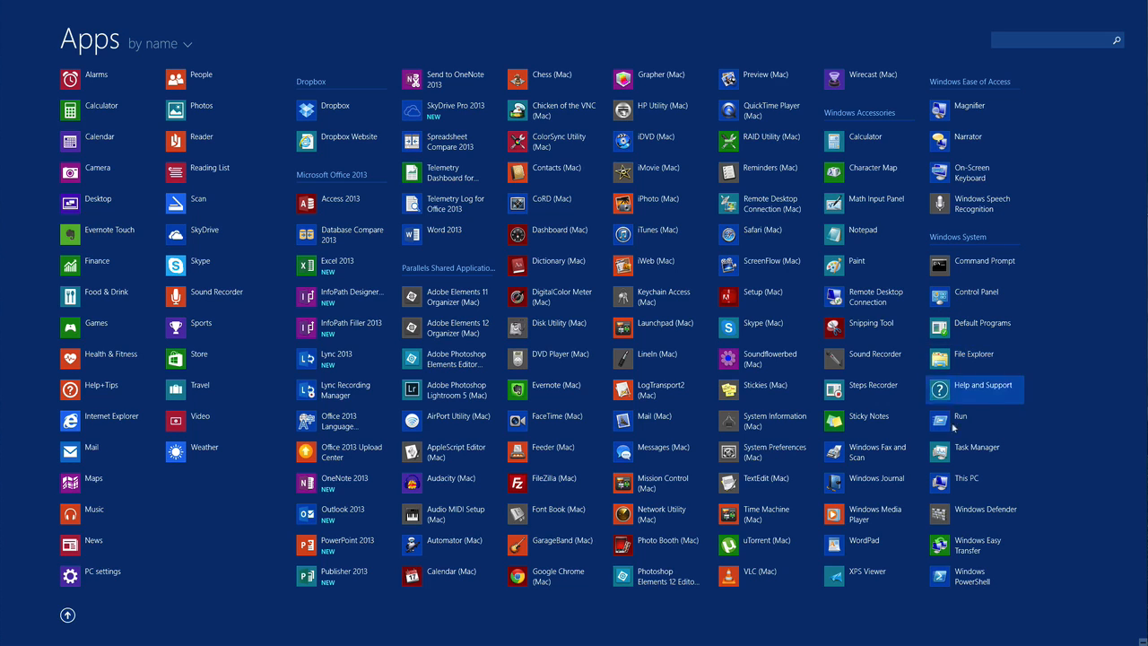
pyautogui.moveTo(968, 483)
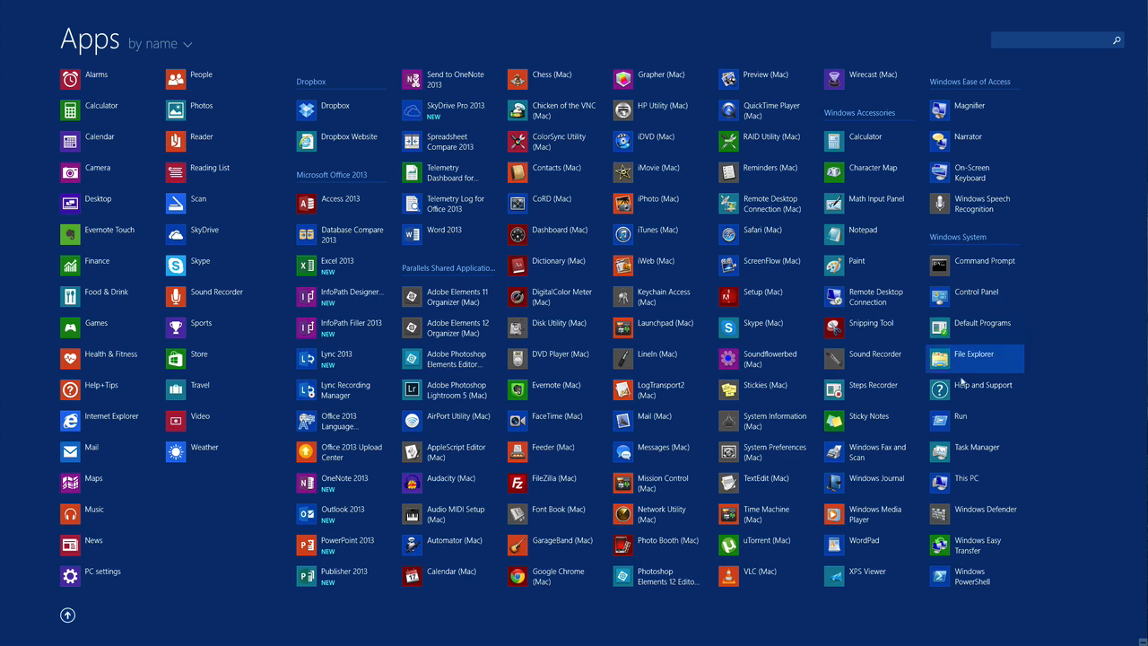
pyautogui.moveTo(962, 421)
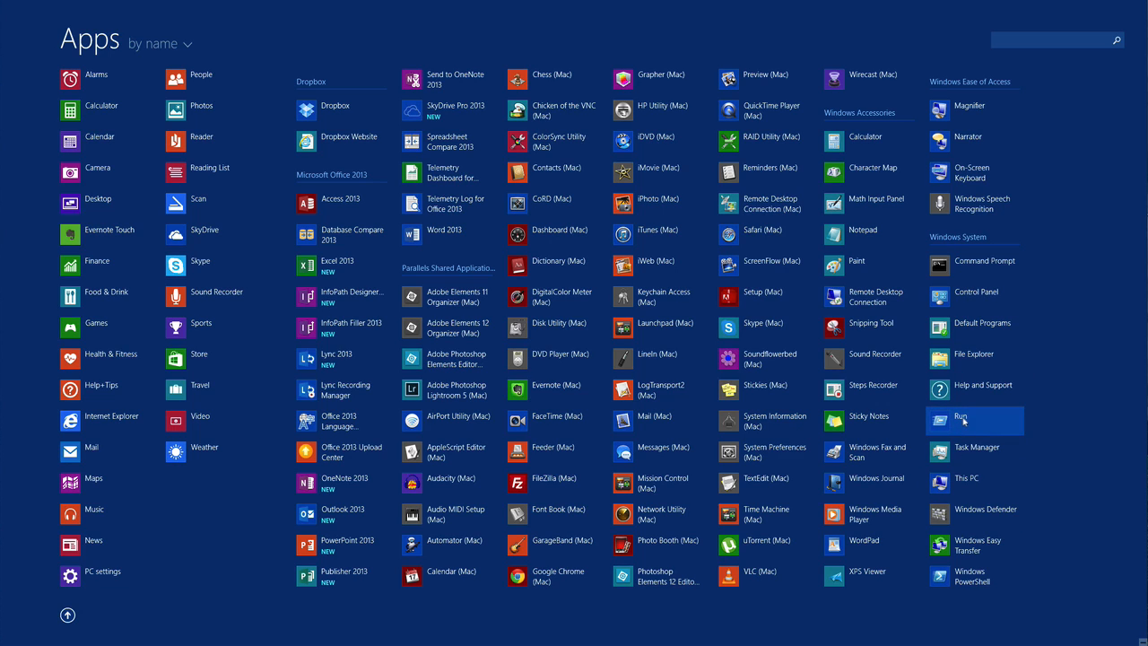
pyautogui.moveTo(556, 415)
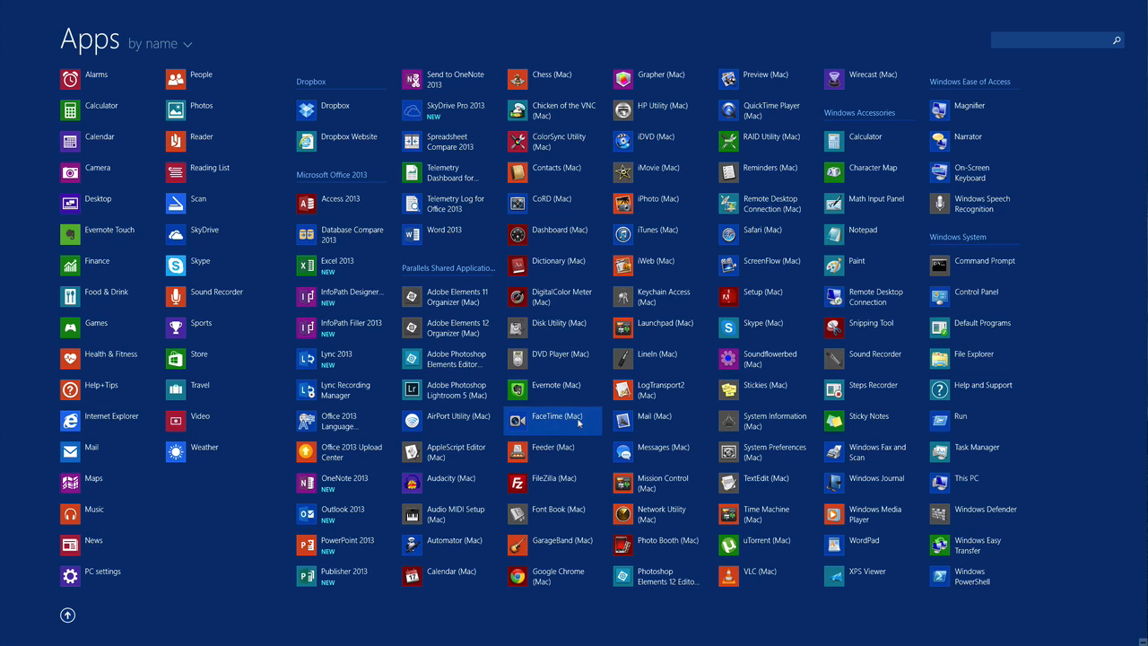
pyautogui.moveTo(655, 385)
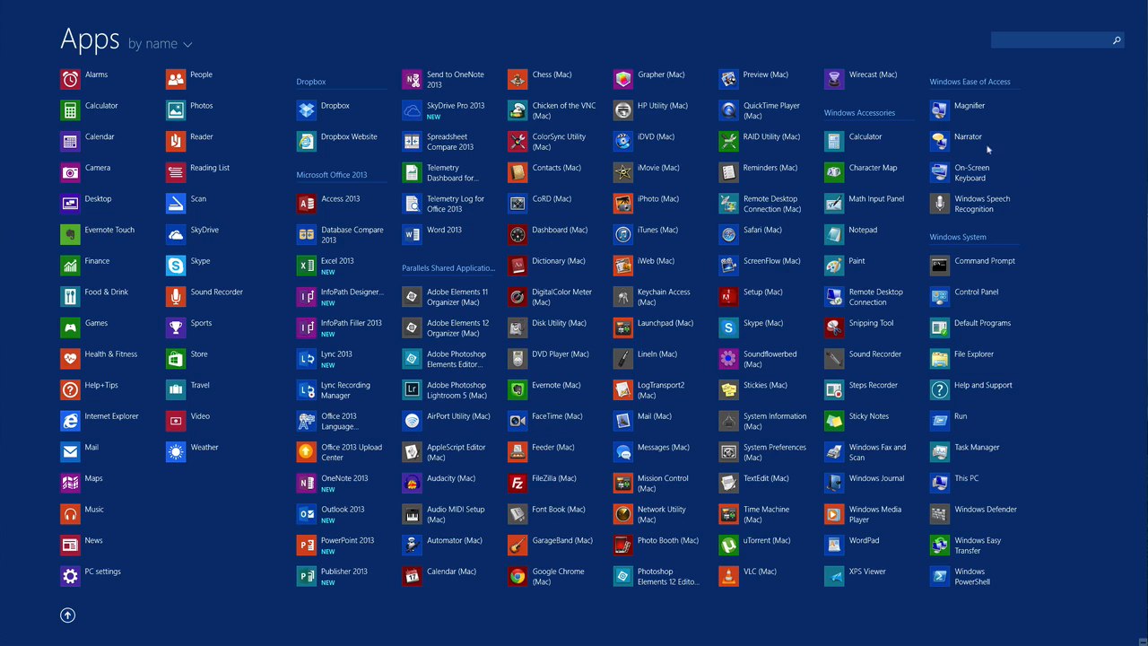
# Step: Select Command Prompt, Control Panel, Run and This PC in Apps for pinning to Start
pyautogui.rightClick(973, 261)
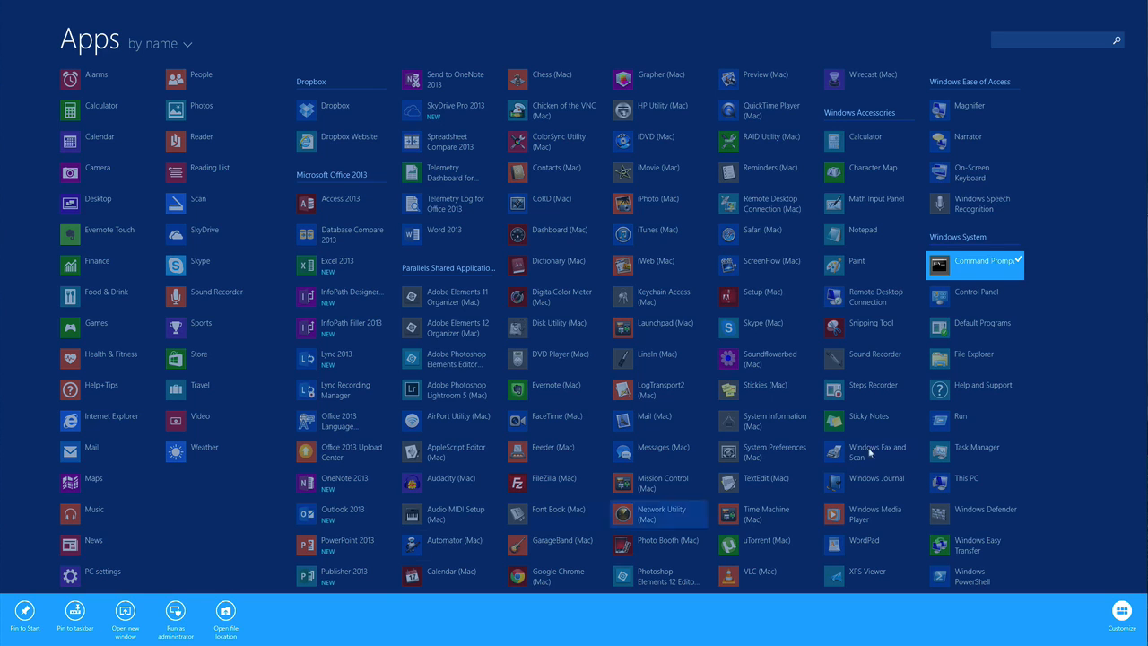
pyautogui.moveTo(1058, 375)
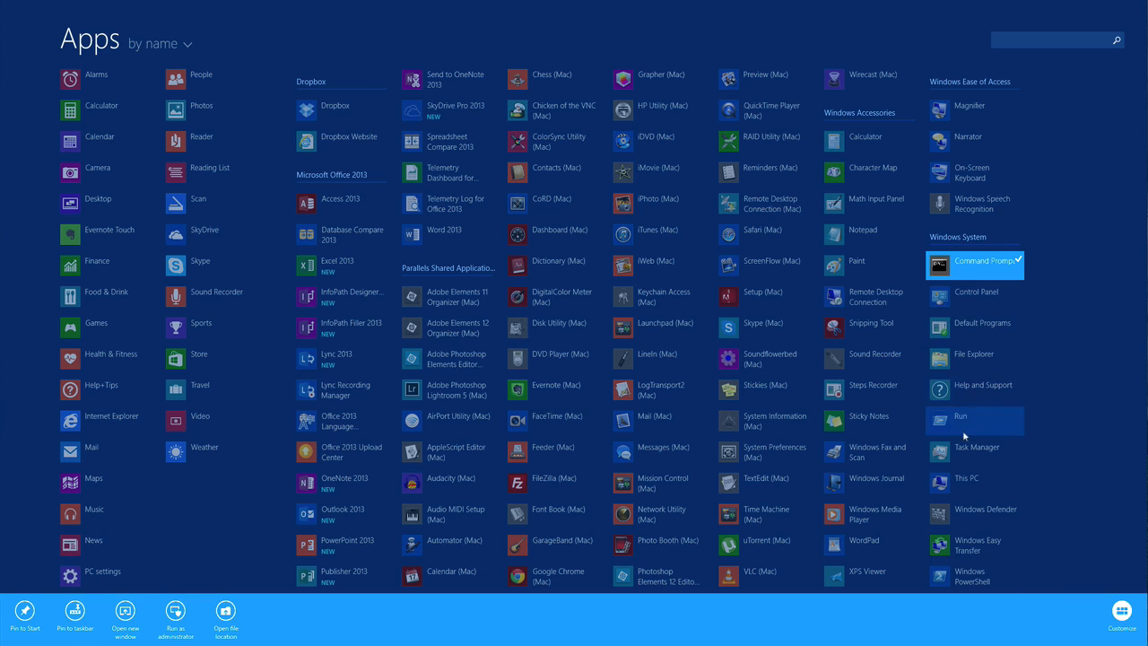
pyautogui.moveTo(973, 353)
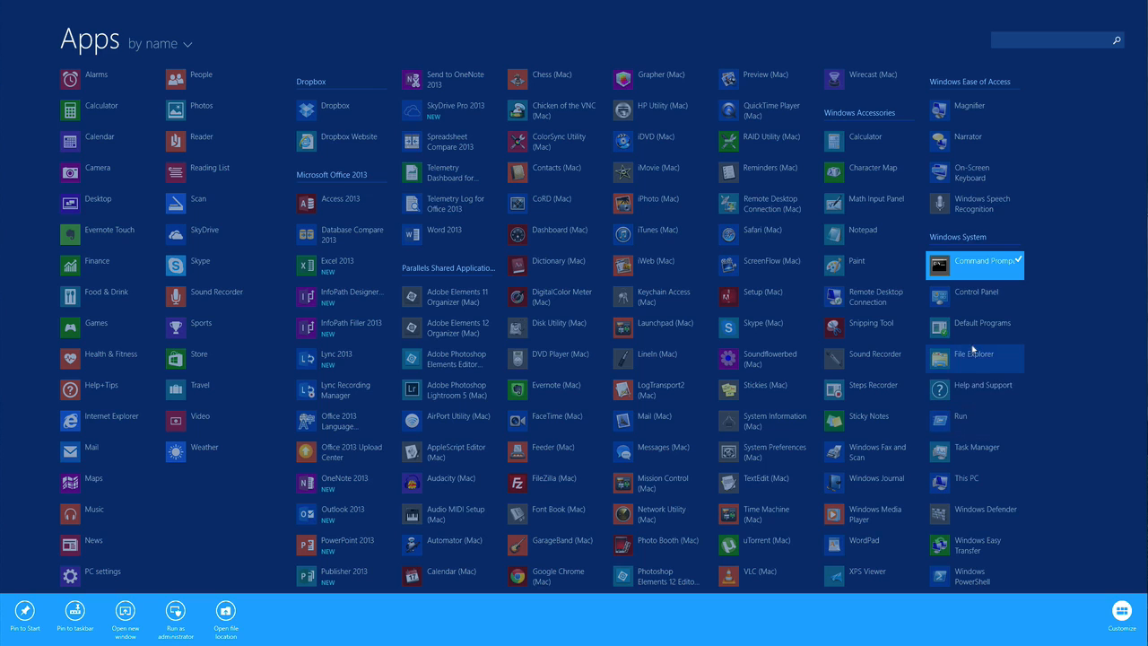
pyautogui.click(977, 291)
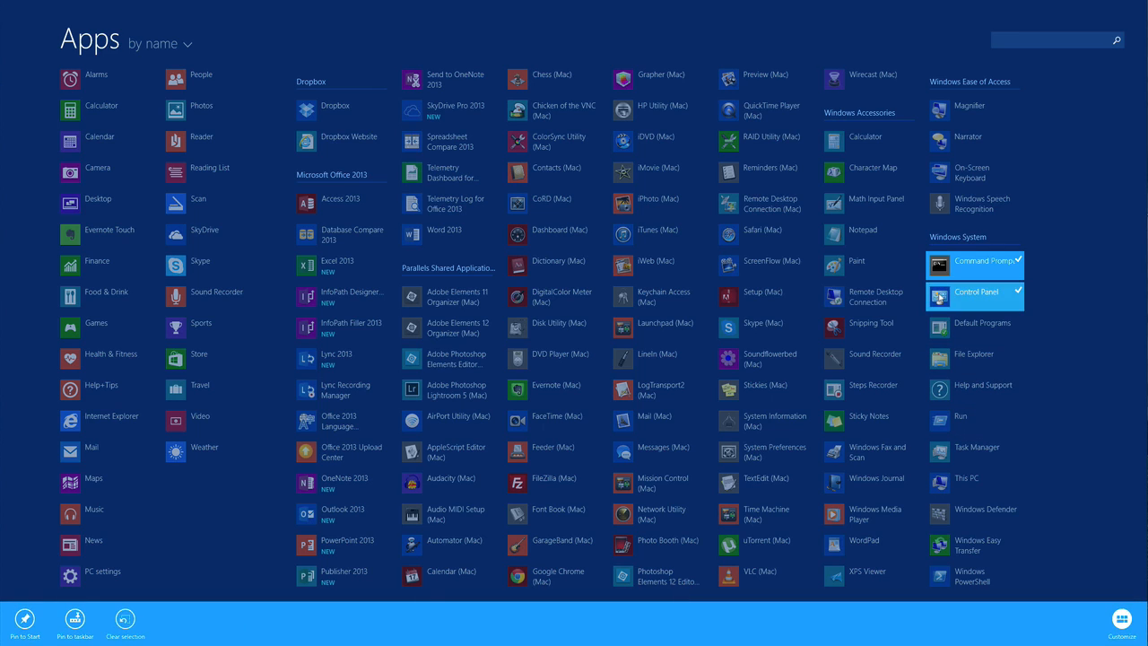
pyautogui.moveTo(976, 452)
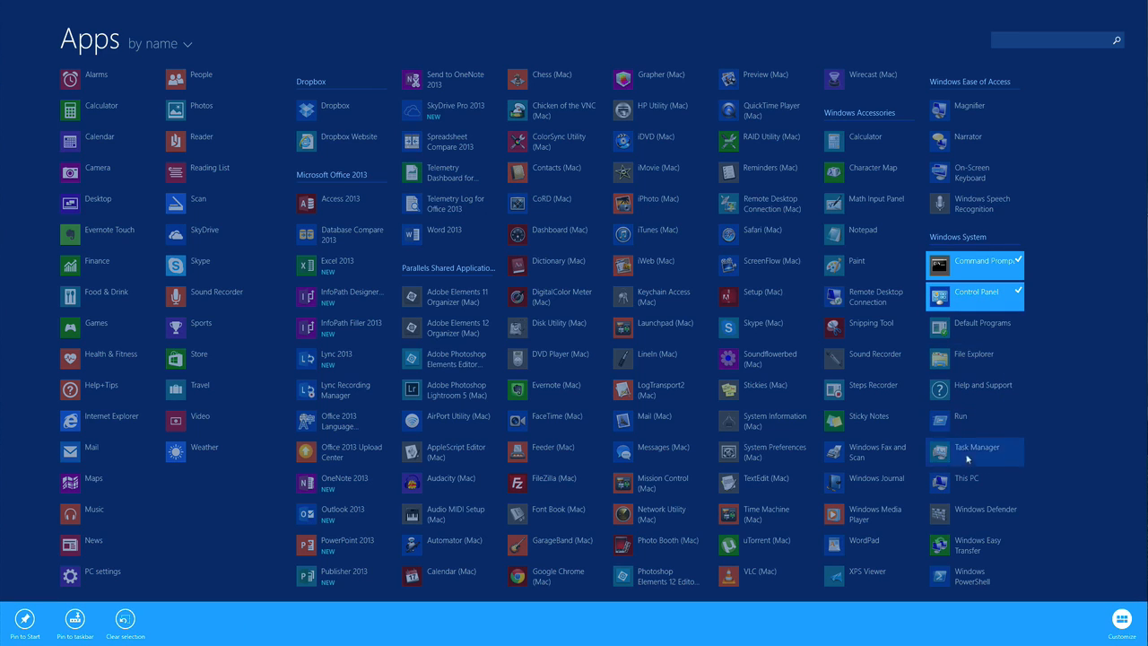
pyautogui.click(974, 416)
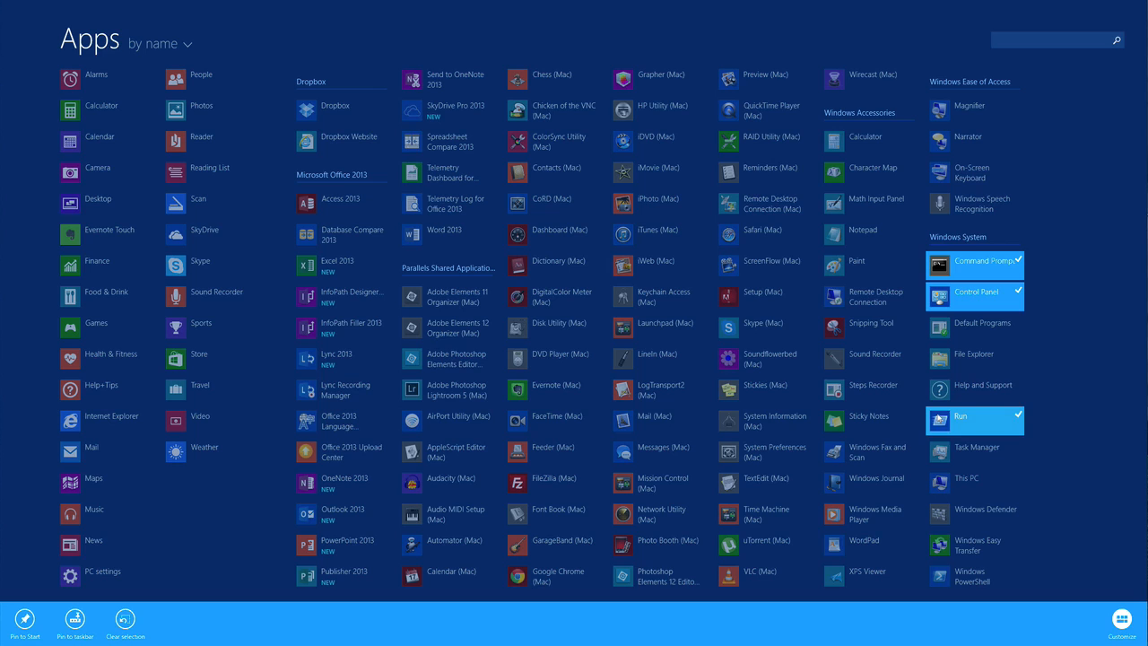
pyautogui.click(973, 482)
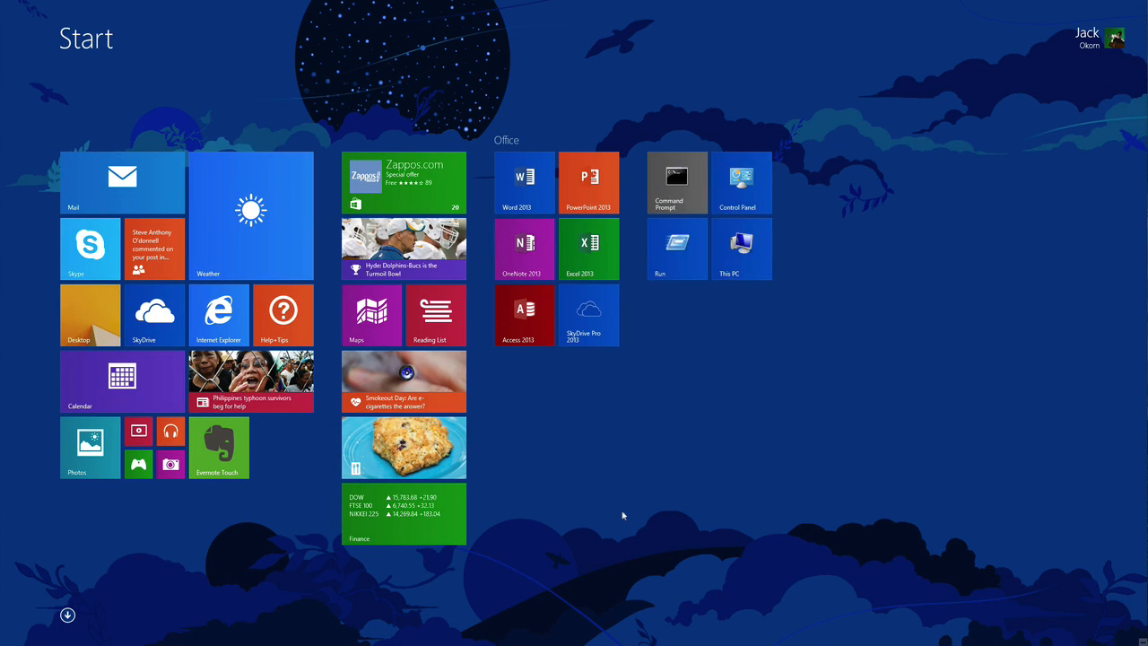
pyautogui.moveTo(713, 180)
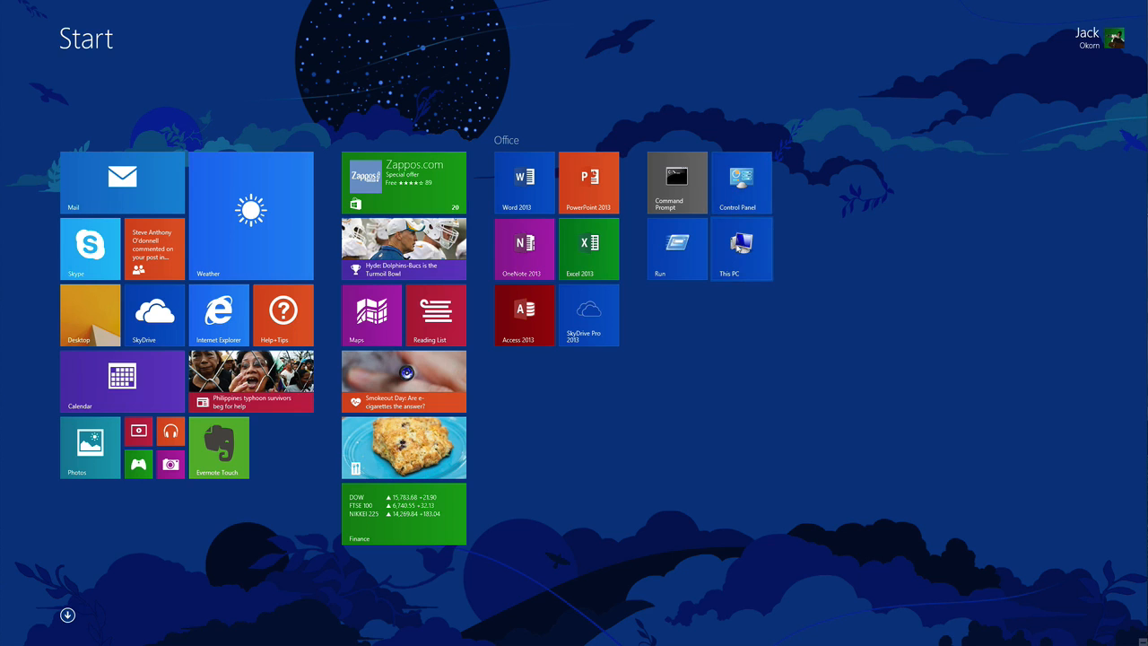
pyautogui.moveTo(681, 253)
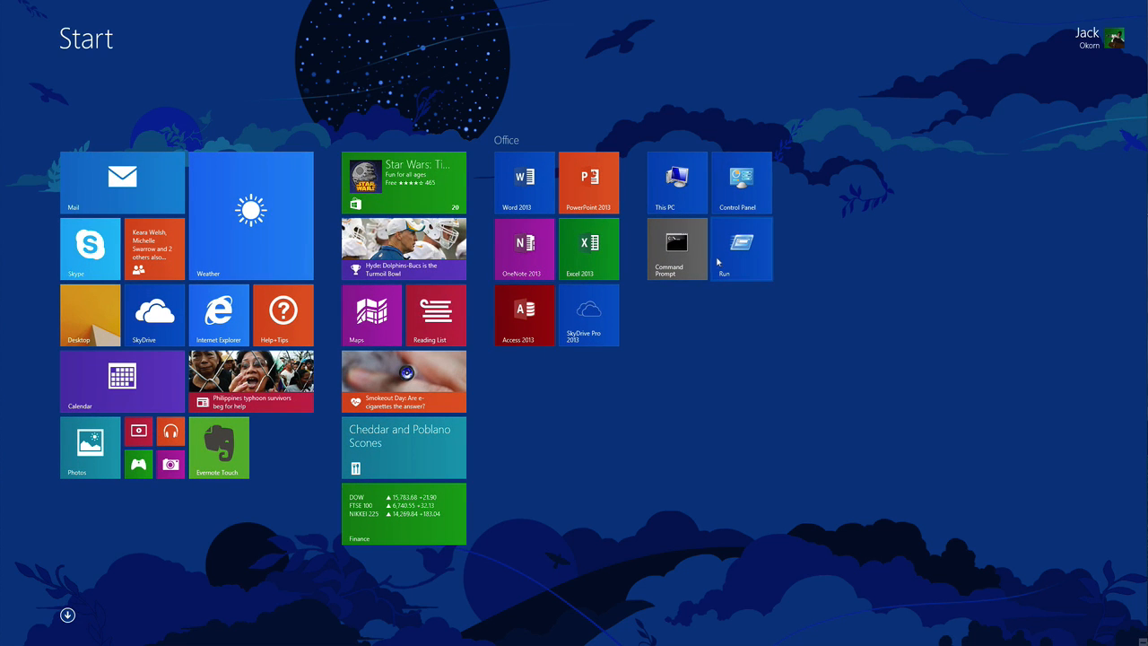
pyautogui.moveTo(735, 274)
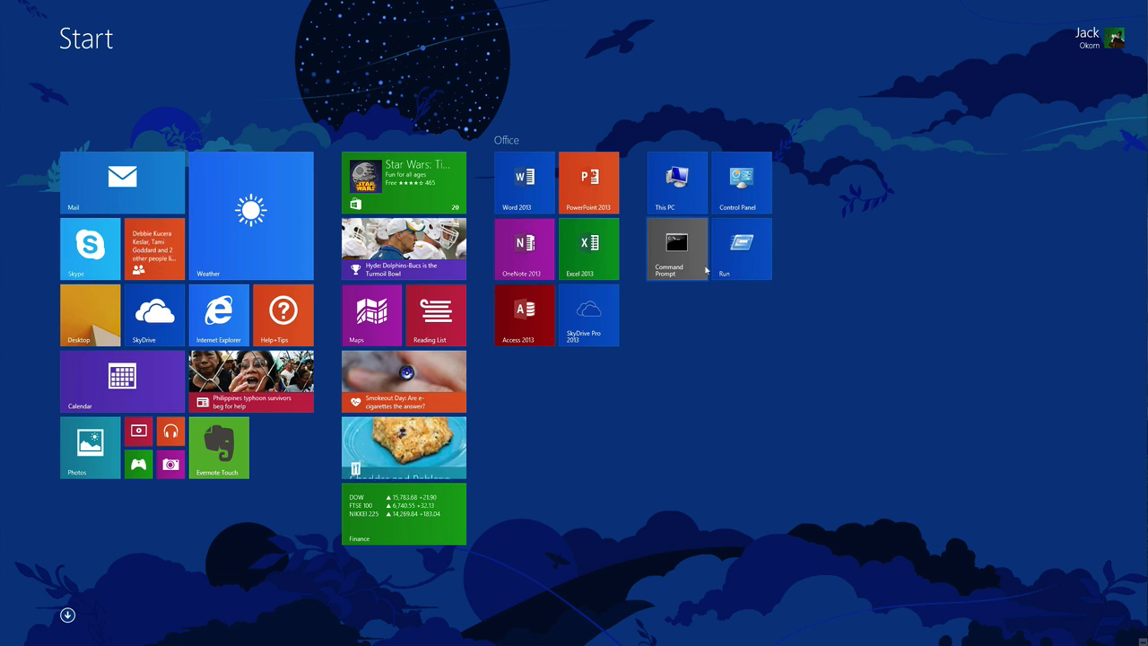
pyautogui.moveTo(700, 301)
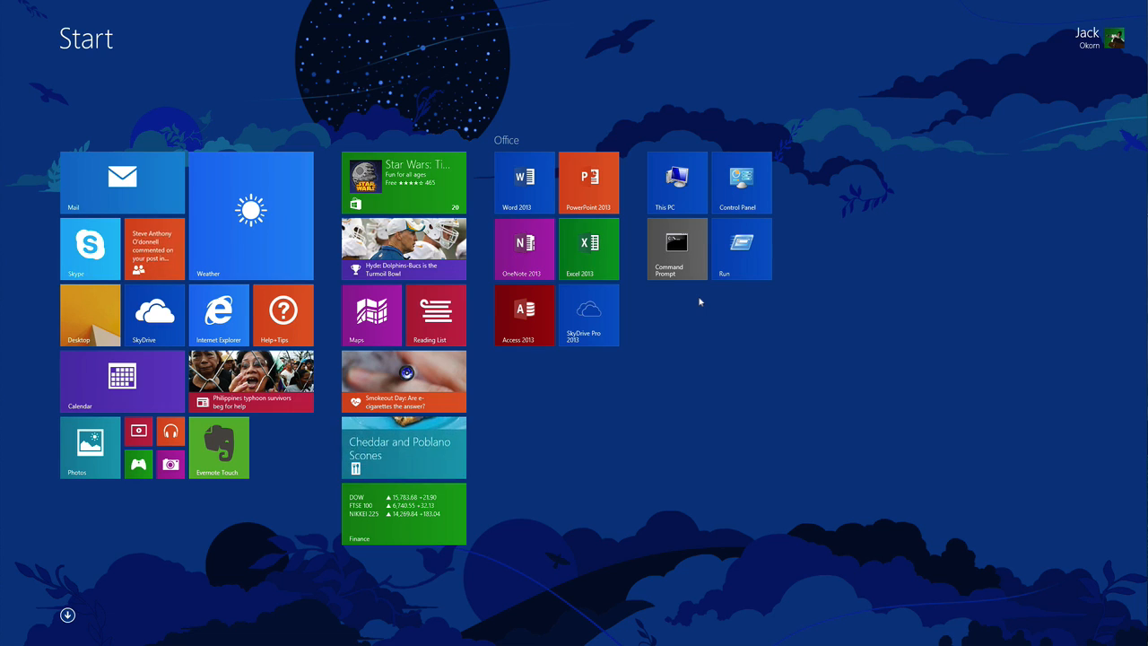
pyautogui.moveTo(797, 350)
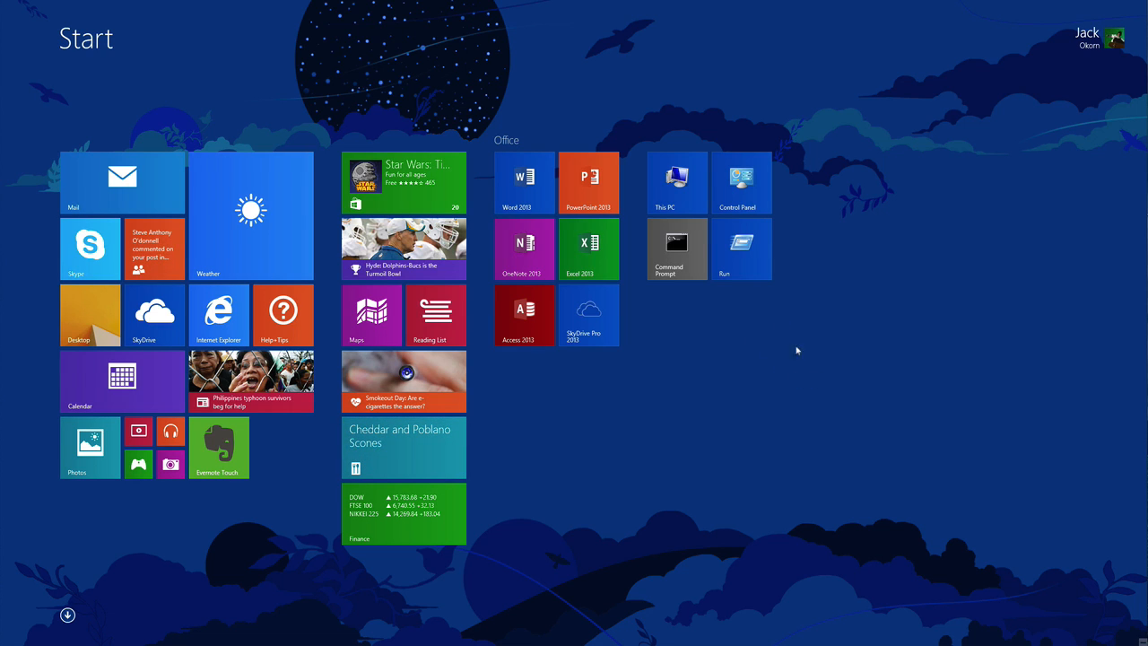
pyautogui.moveTo(692, 278)
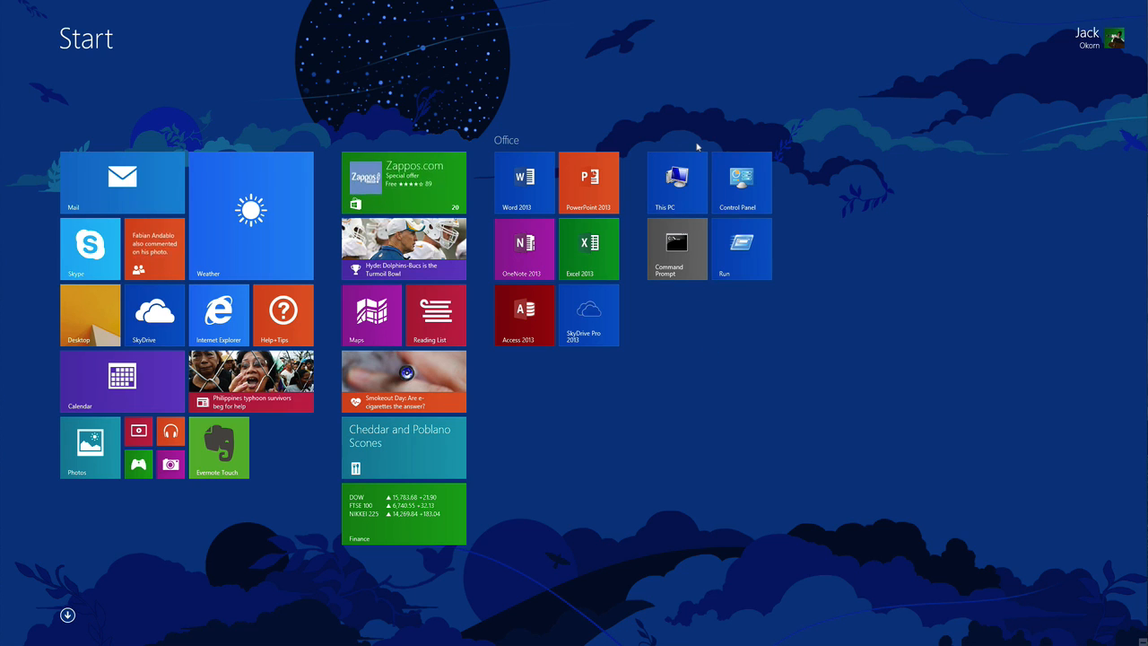
pyautogui.moveTo(685, 140)
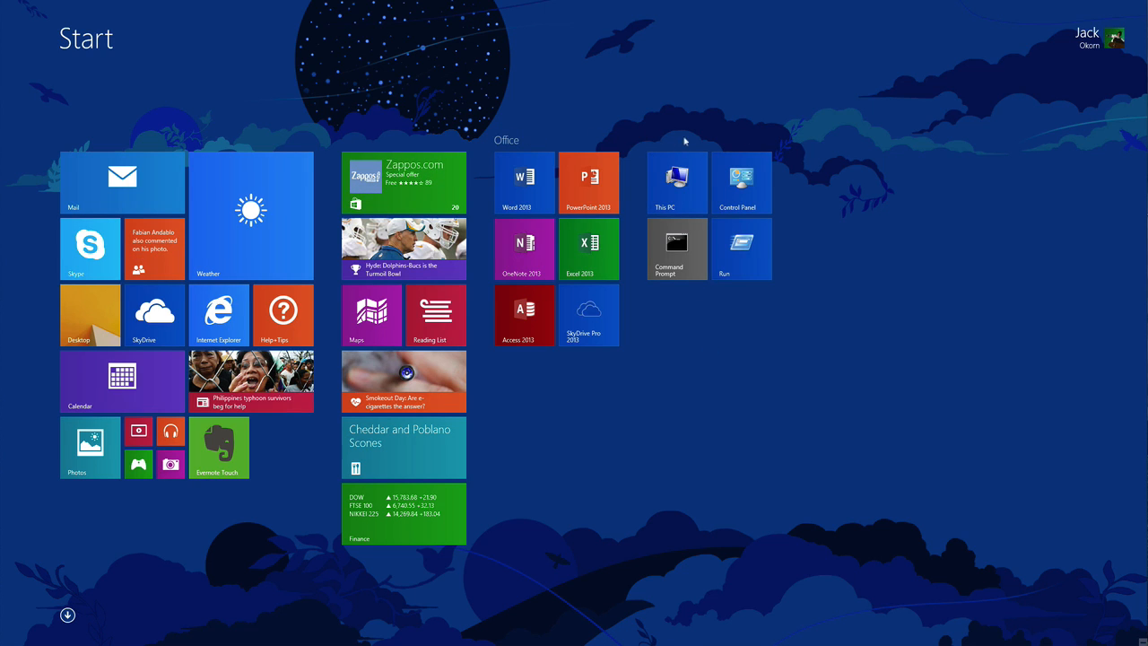
pyautogui.moveTo(662, 135)
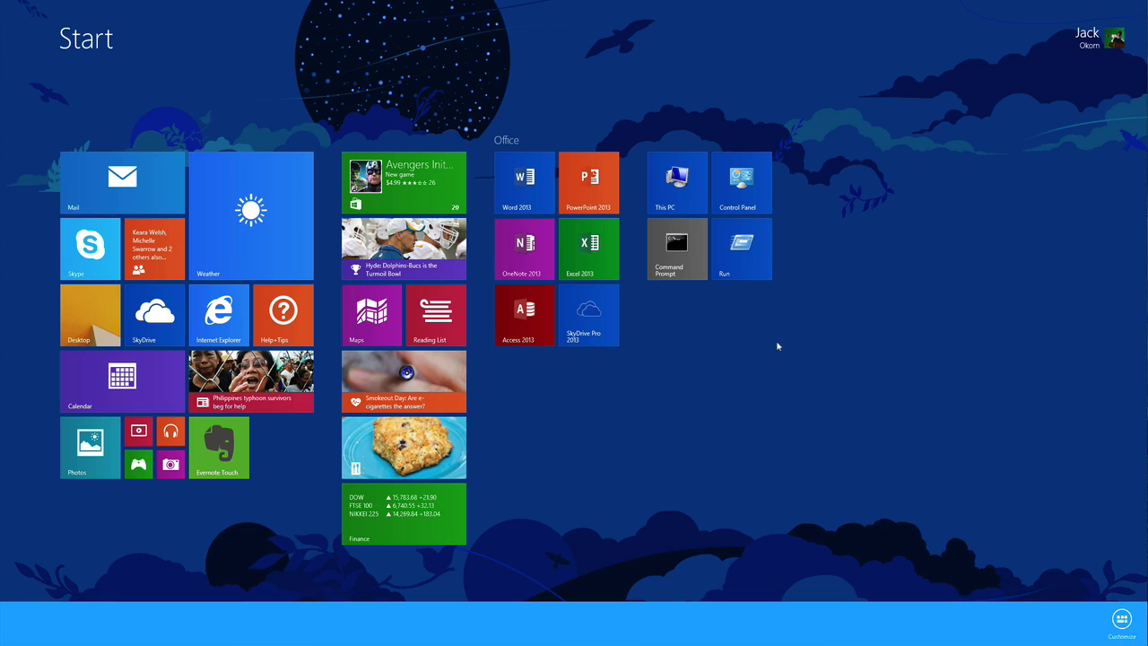
pyautogui.moveTo(758, 355)
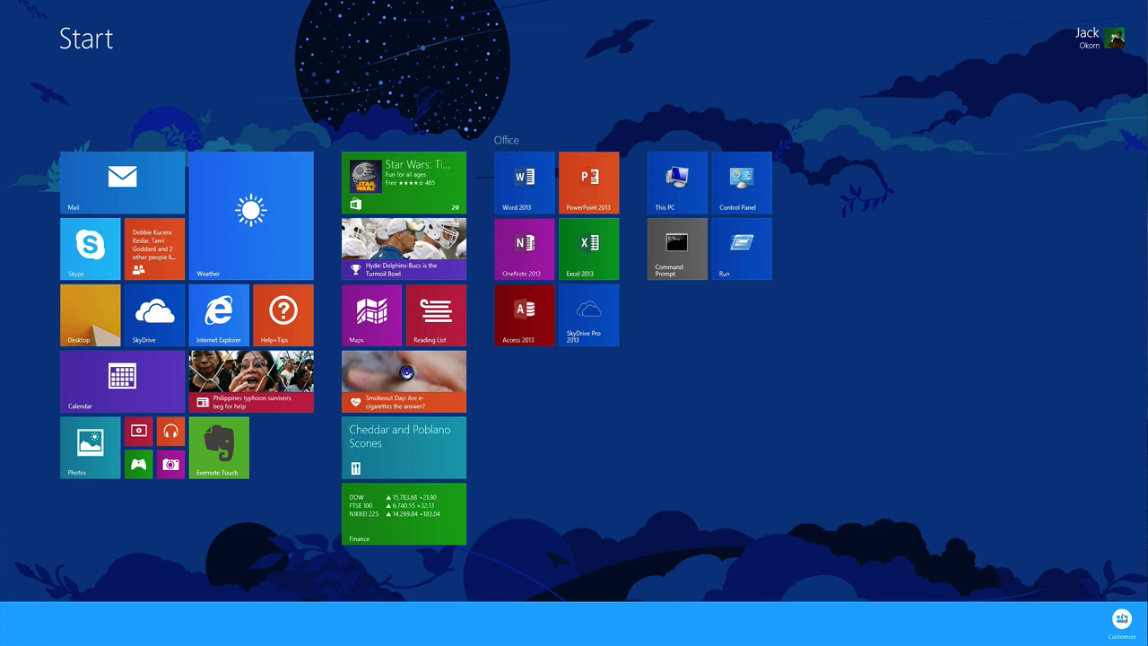
# Step: Name the fourth tile group 'Computer' in Customize mode, then select the Control Panel tile
pyautogui.click(1121, 619)
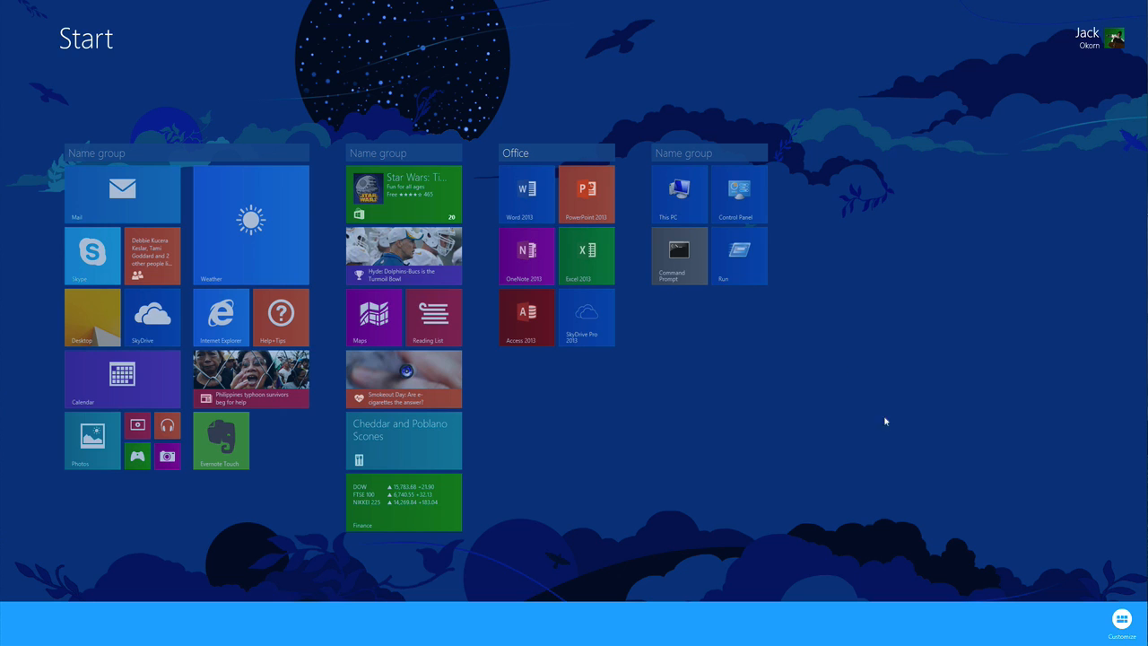
pyautogui.click(377, 153)
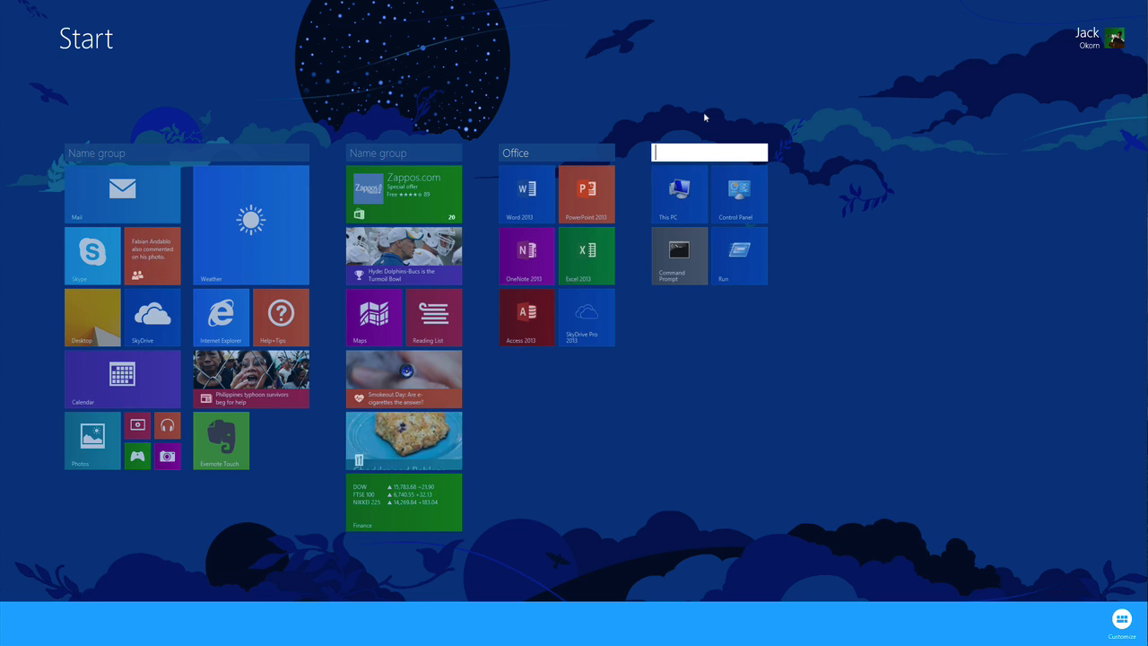
pyautogui.write('Computer')
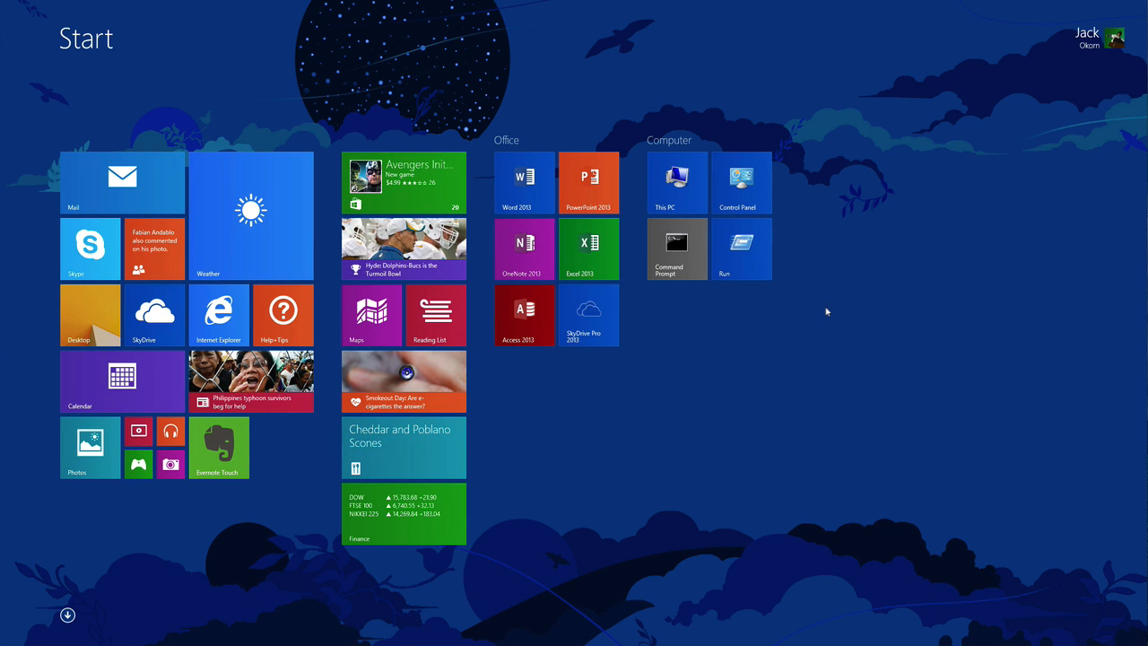
pyautogui.moveTo(723, 259)
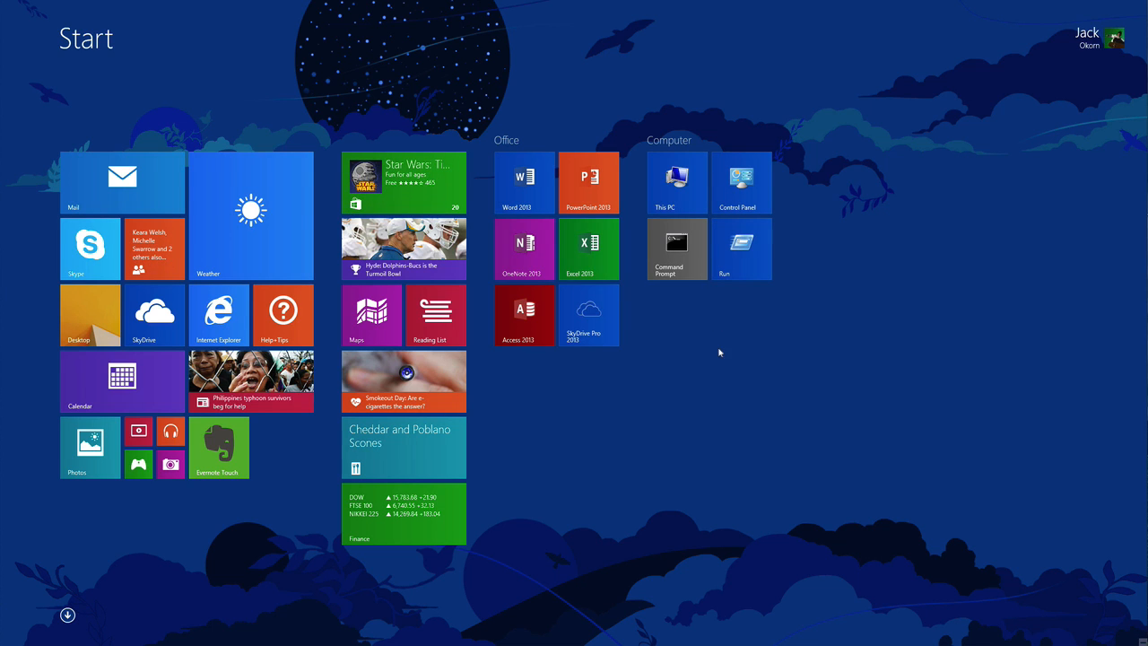
pyautogui.moveTo(733, 189)
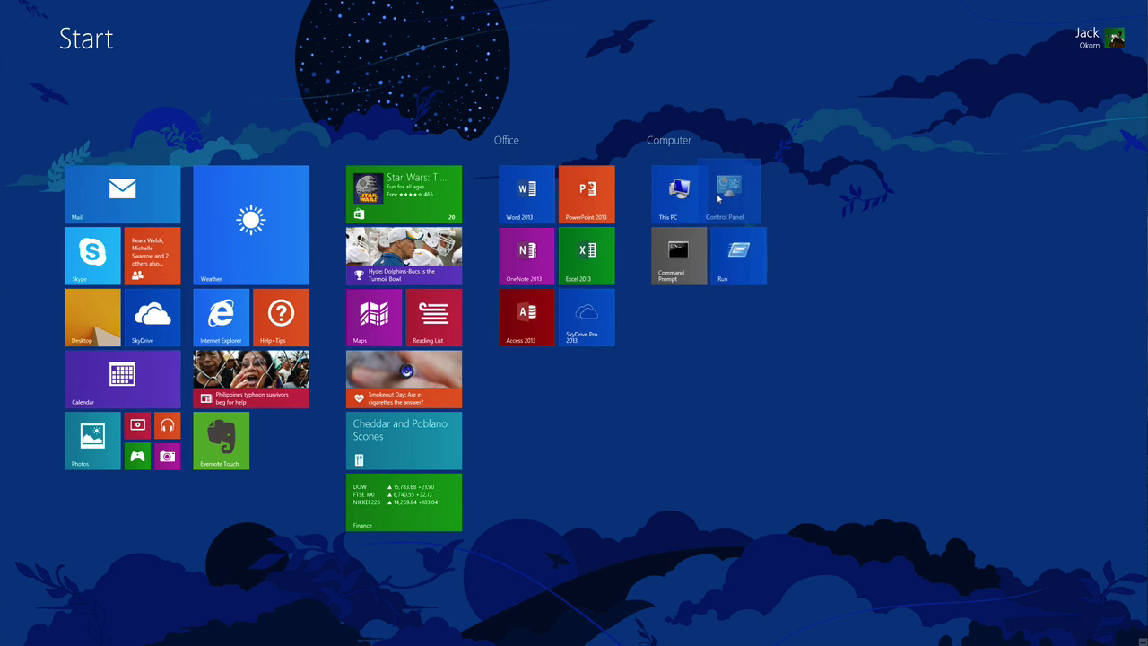
pyautogui.rightClick(736, 193)
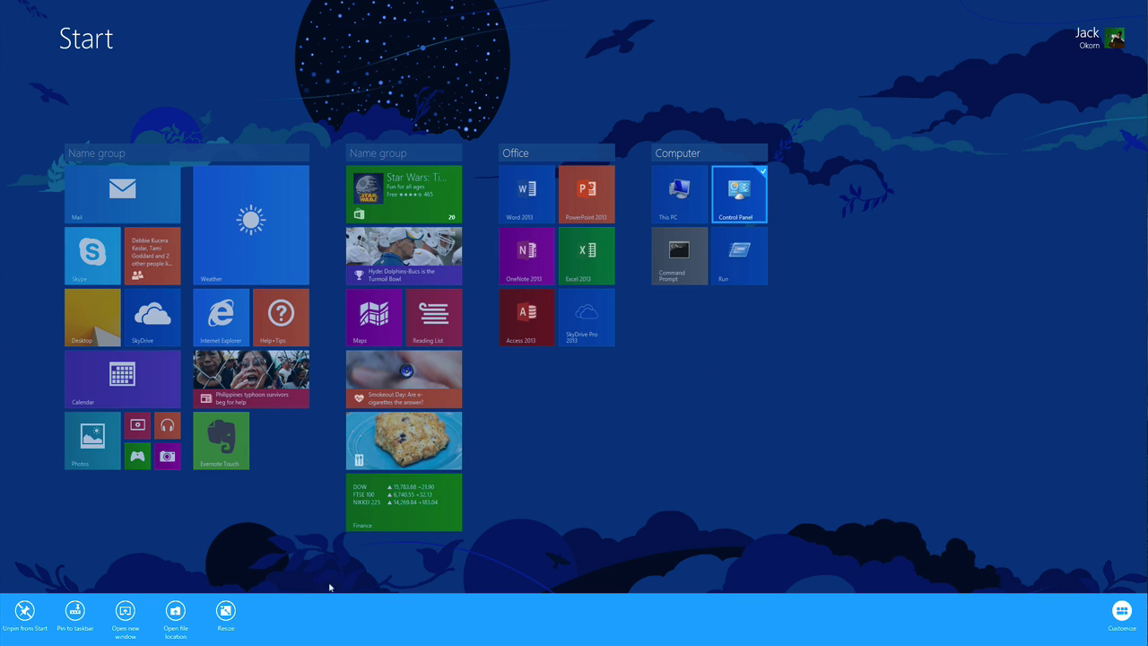
pyautogui.click(630, 399)
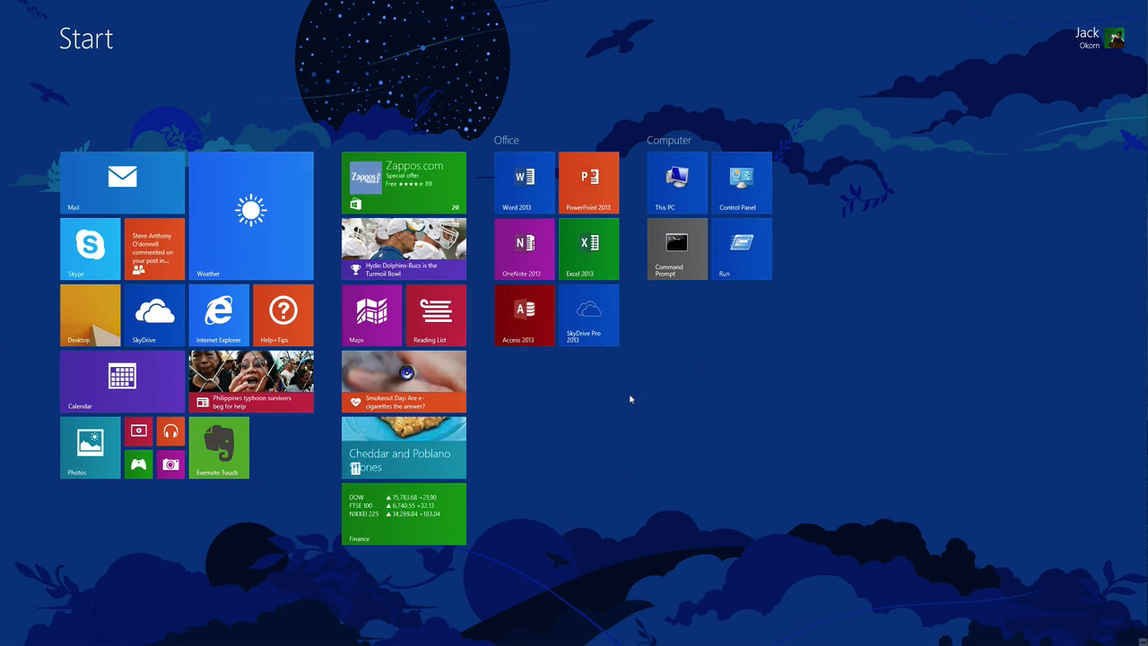
pyautogui.moveTo(674, 184)
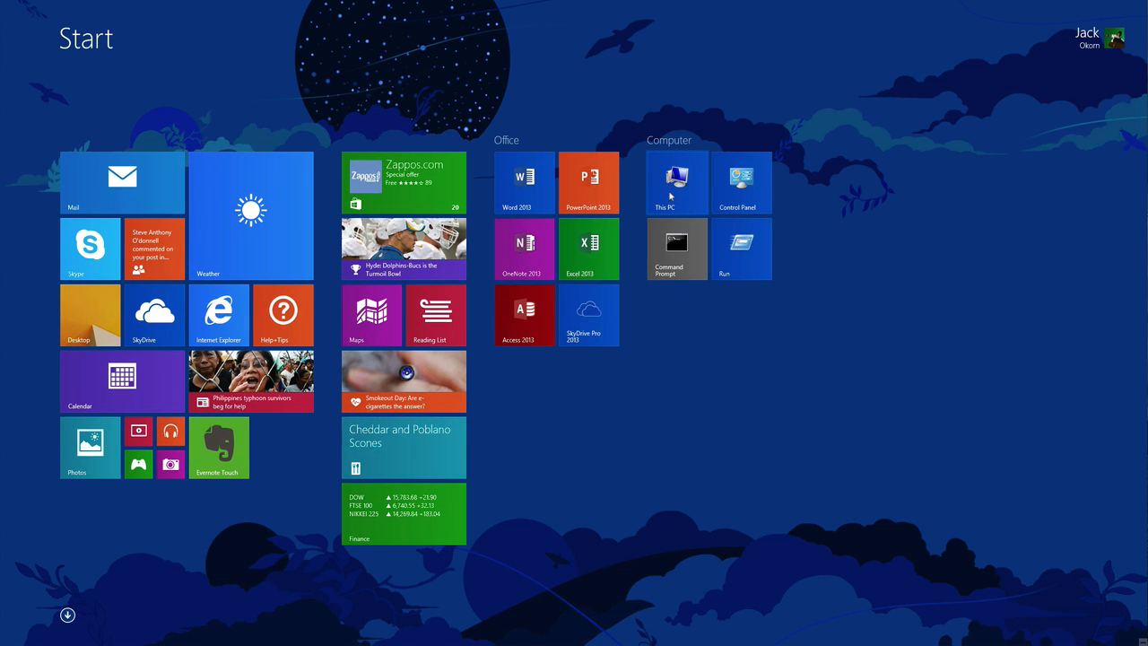
pyautogui.rightClick(677, 184)
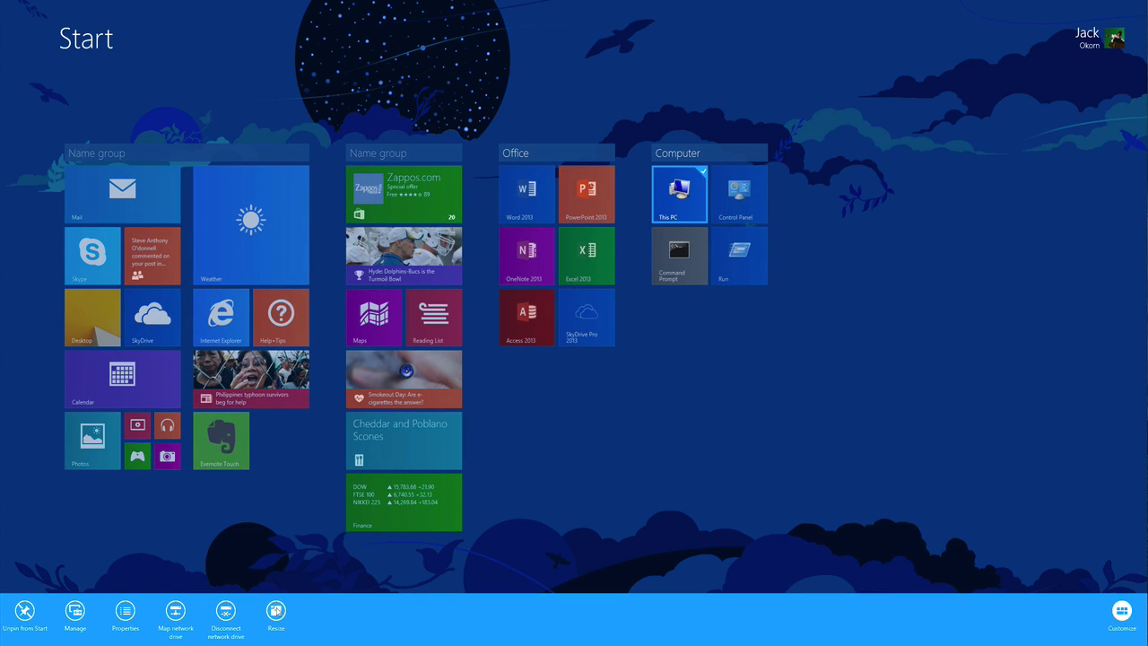
pyautogui.click(275, 615)
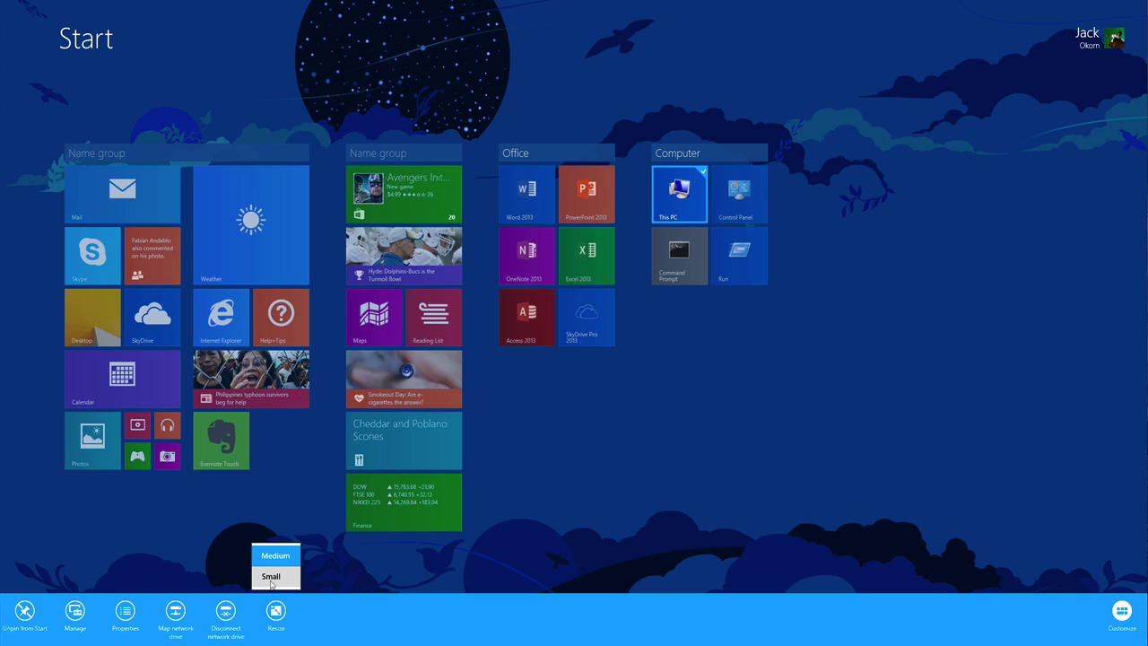
pyautogui.click(271, 575)
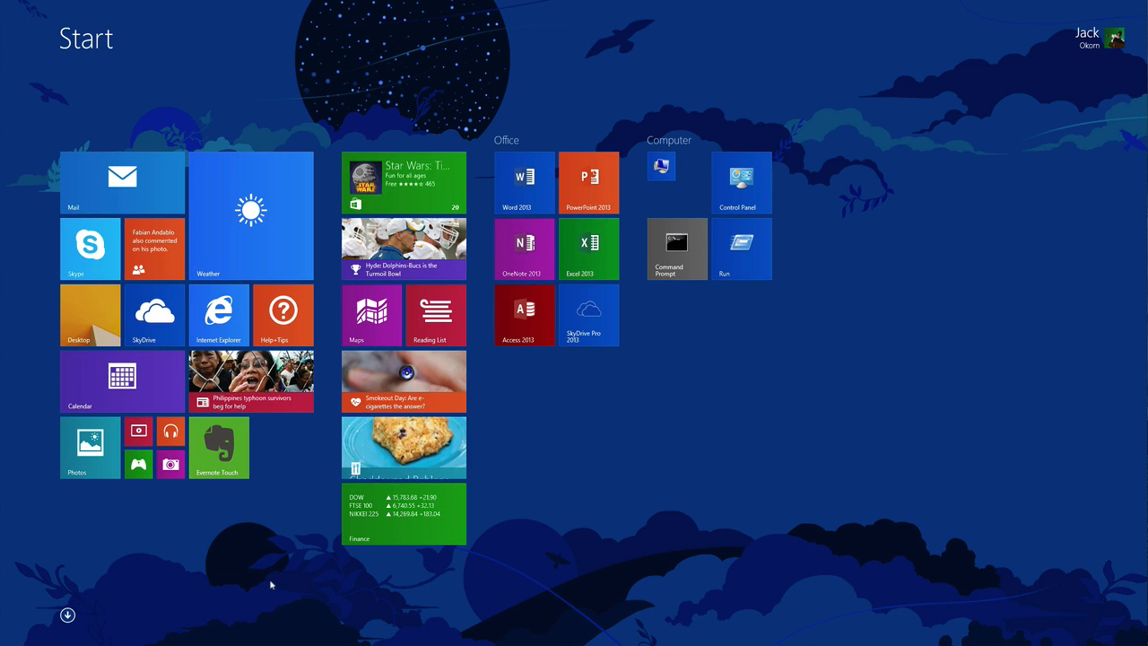
pyautogui.rightClick(661, 171)
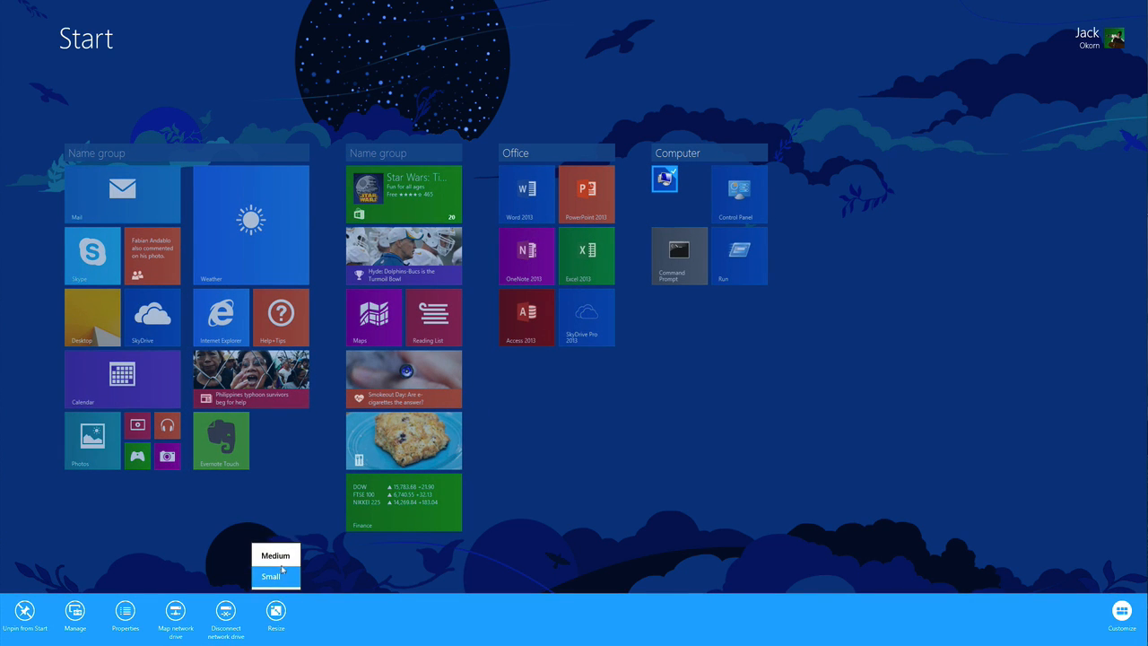
pyautogui.click(270, 575)
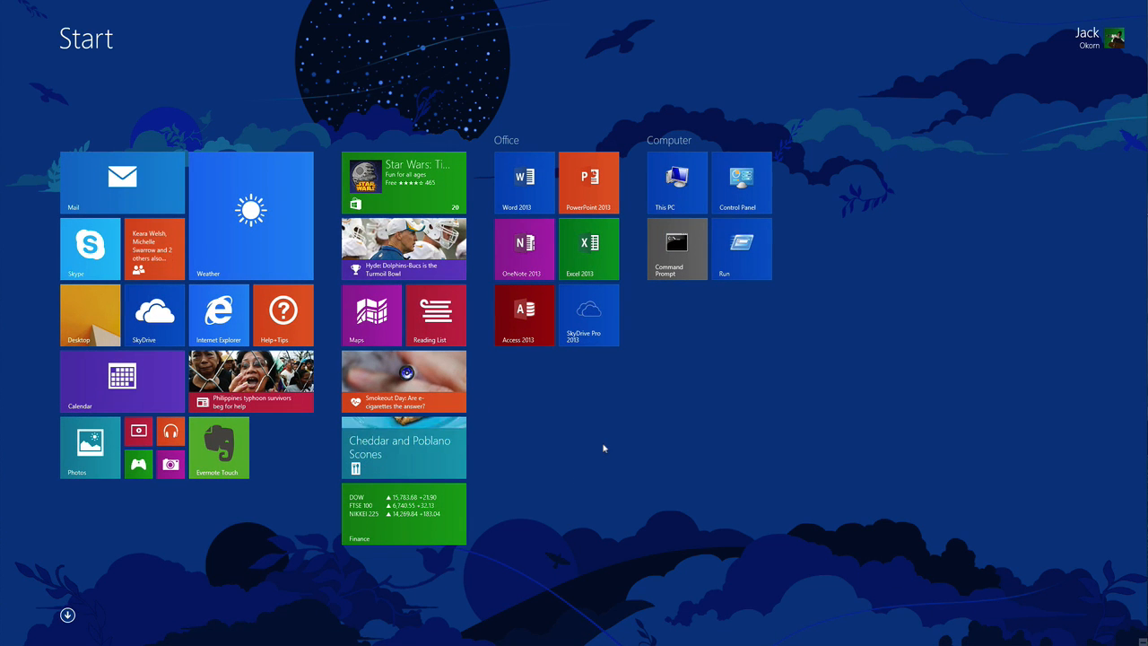
pyautogui.moveTo(679, 194)
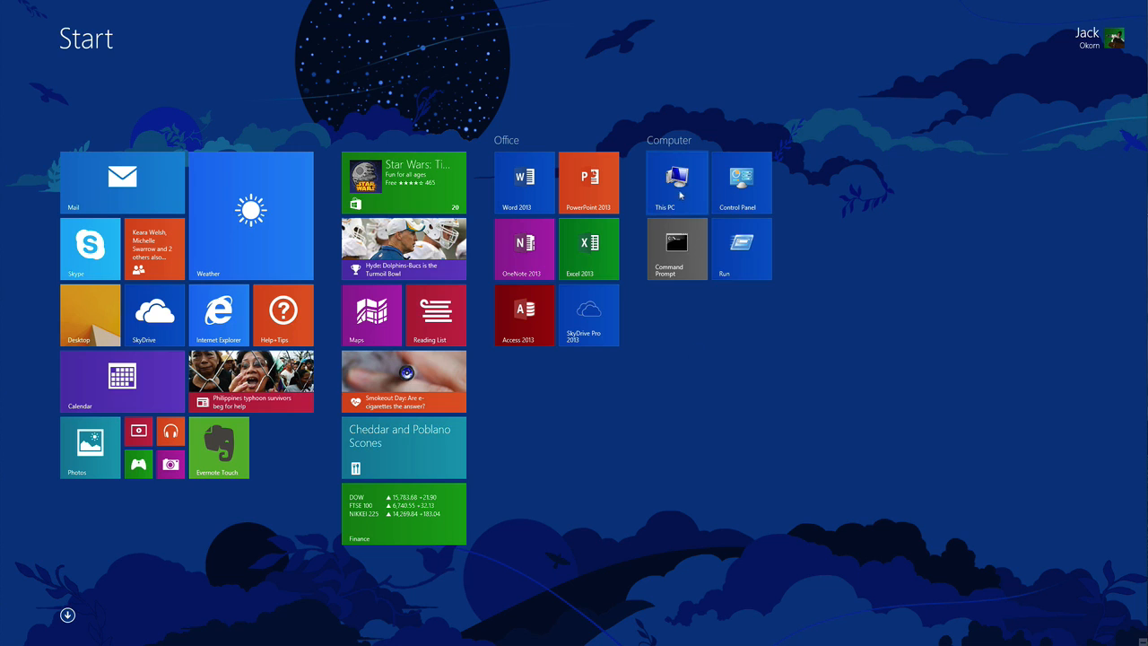
pyautogui.moveTo(681, 373)
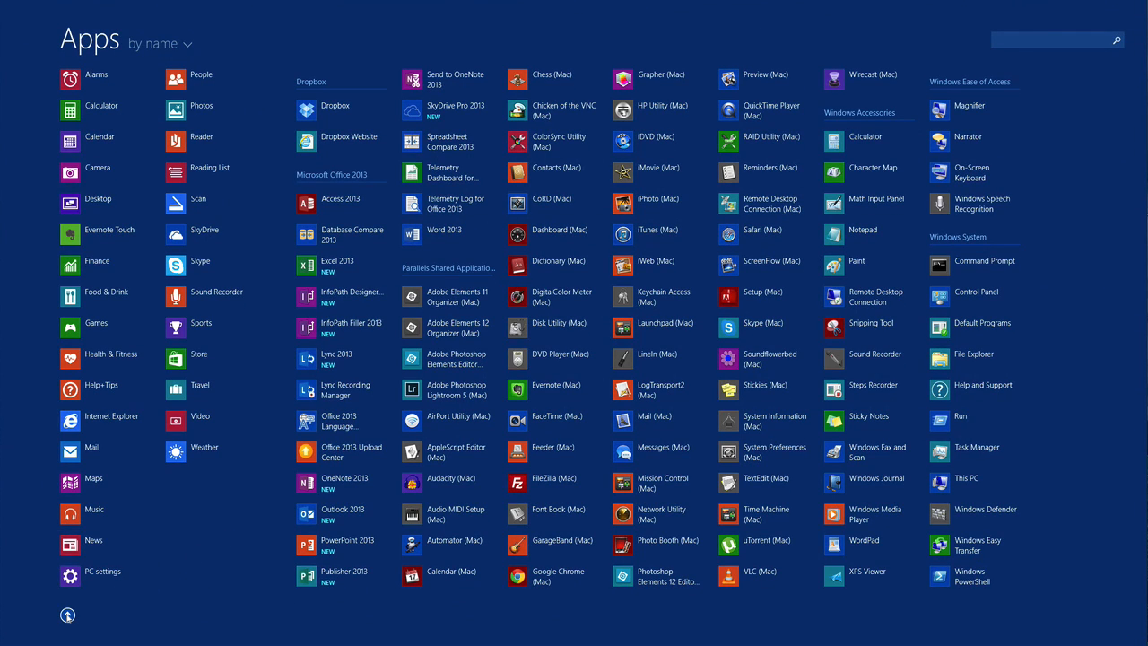
pyautogui.click(67, 614)
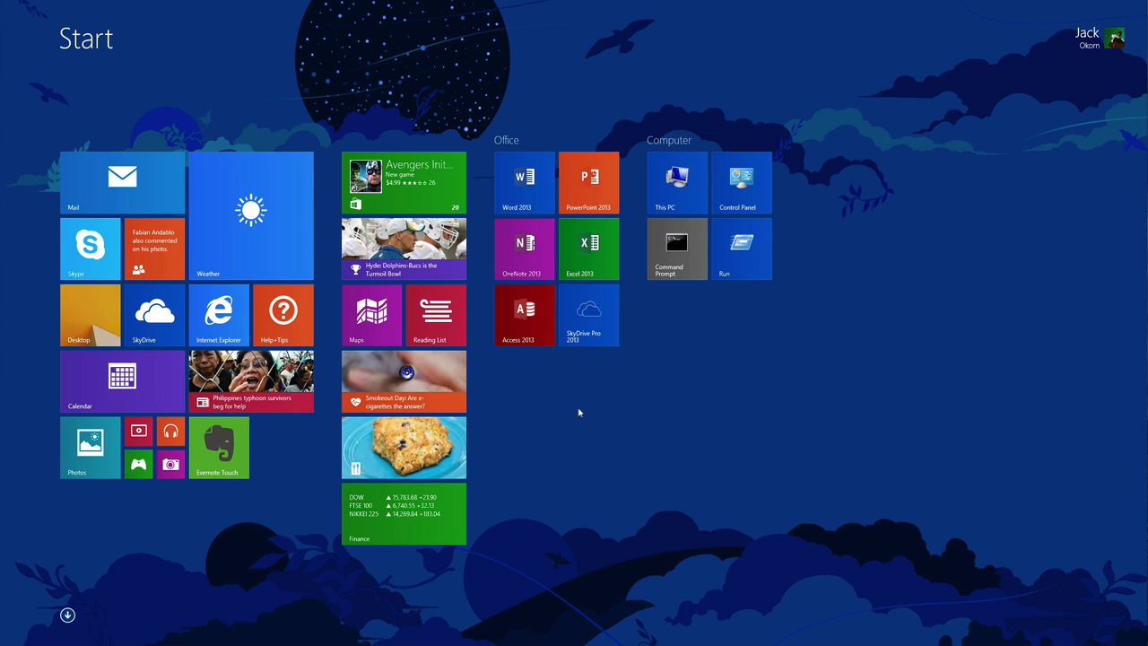
pyautogui.moveTo(605, 415)
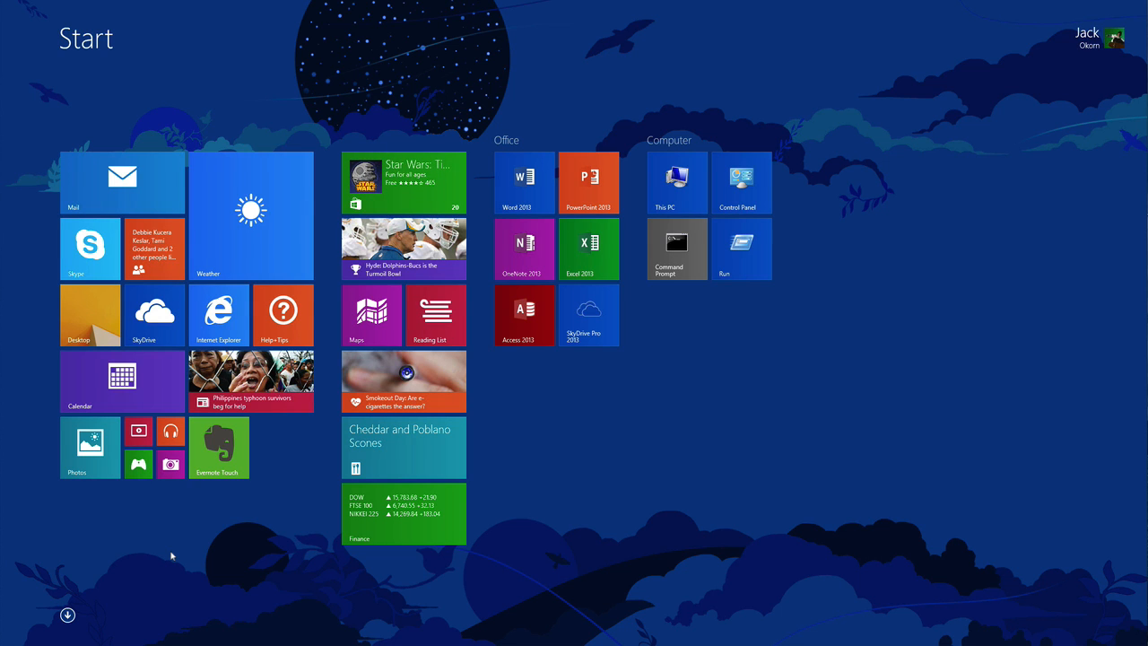
pyautogui.moveTo(188, 551)
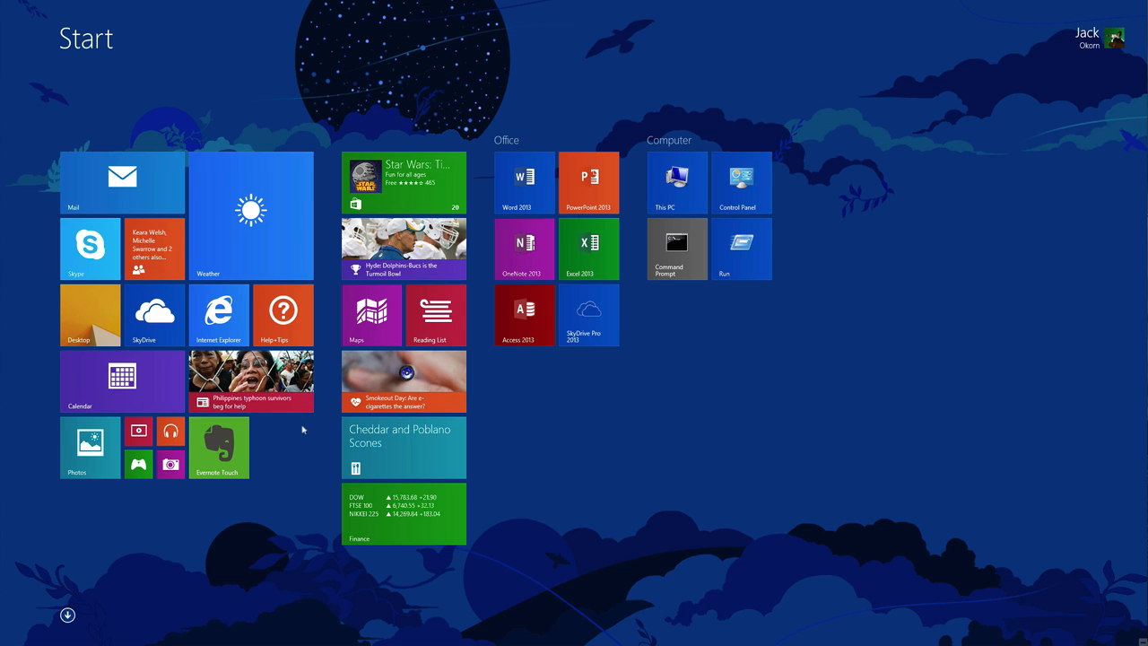
pyautogui.moveTo(371, 377)
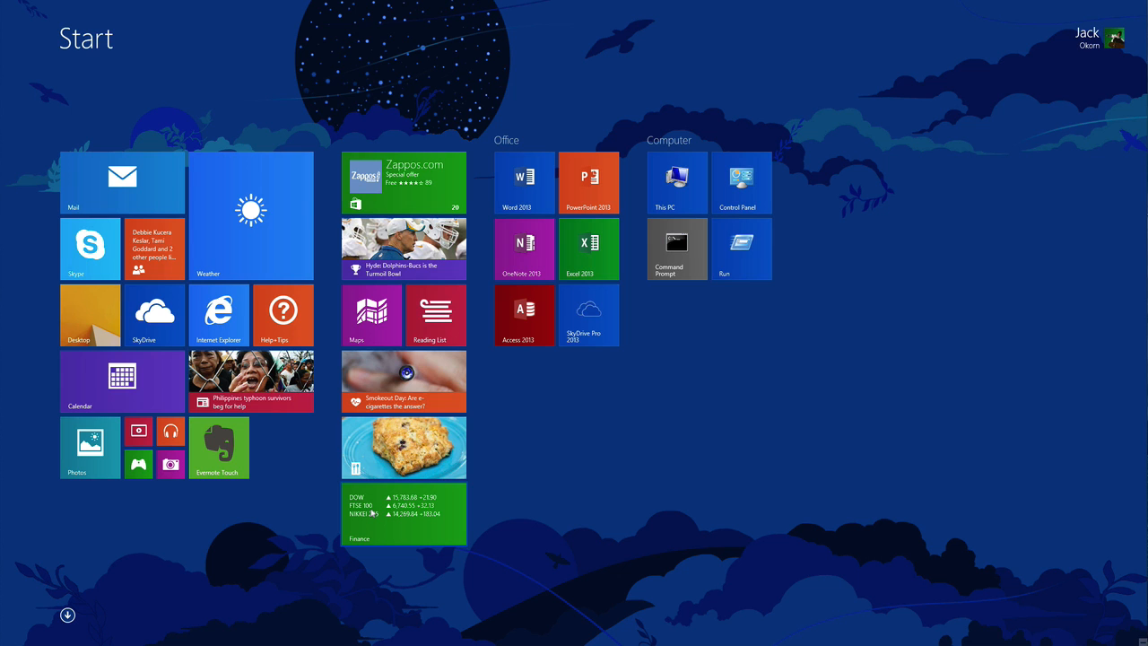
# Step: Launch Bing Finance from its live tile on Start
pyautogui.click(403, 514)
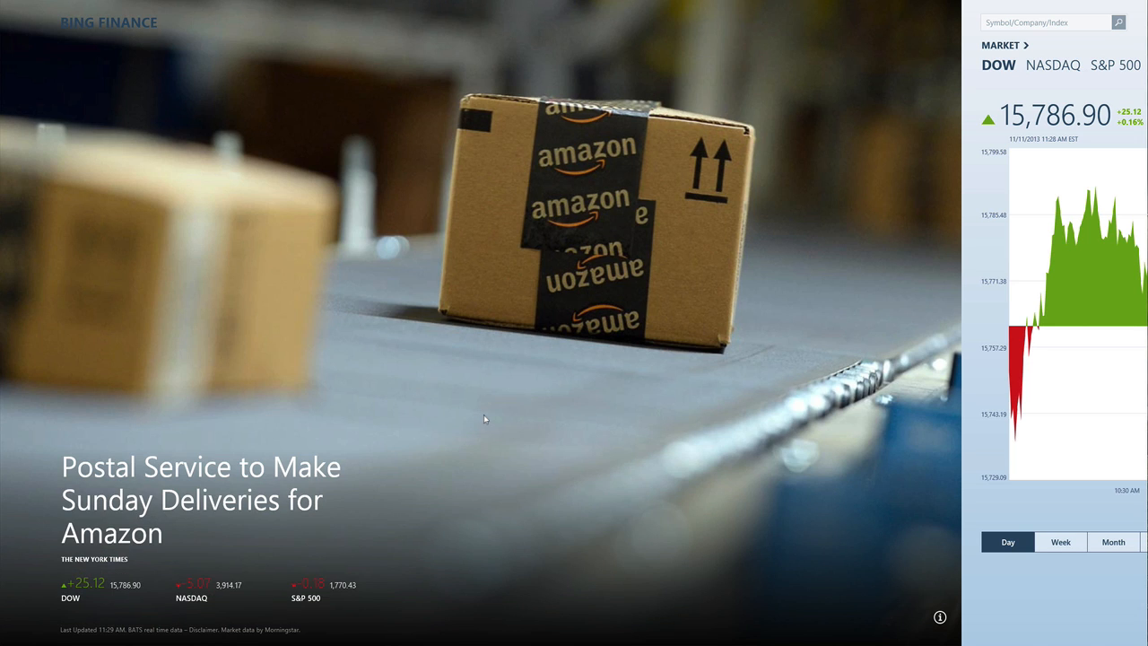
pyautogui.moveTo(710, 422)
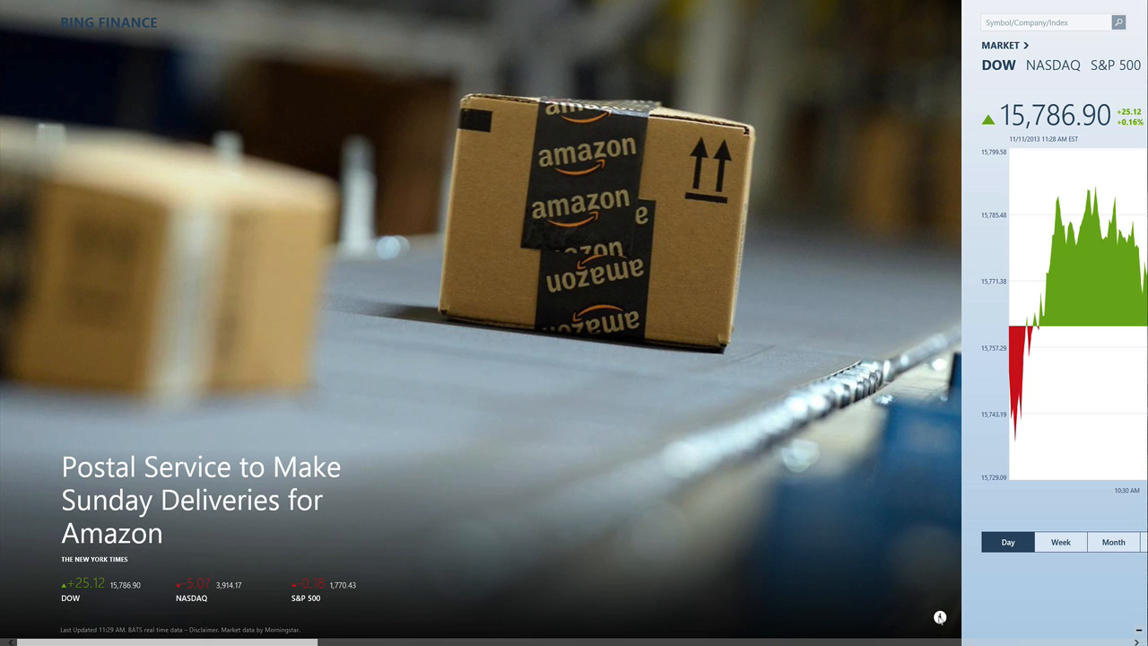
pyautogui.moveTo(940, 617)
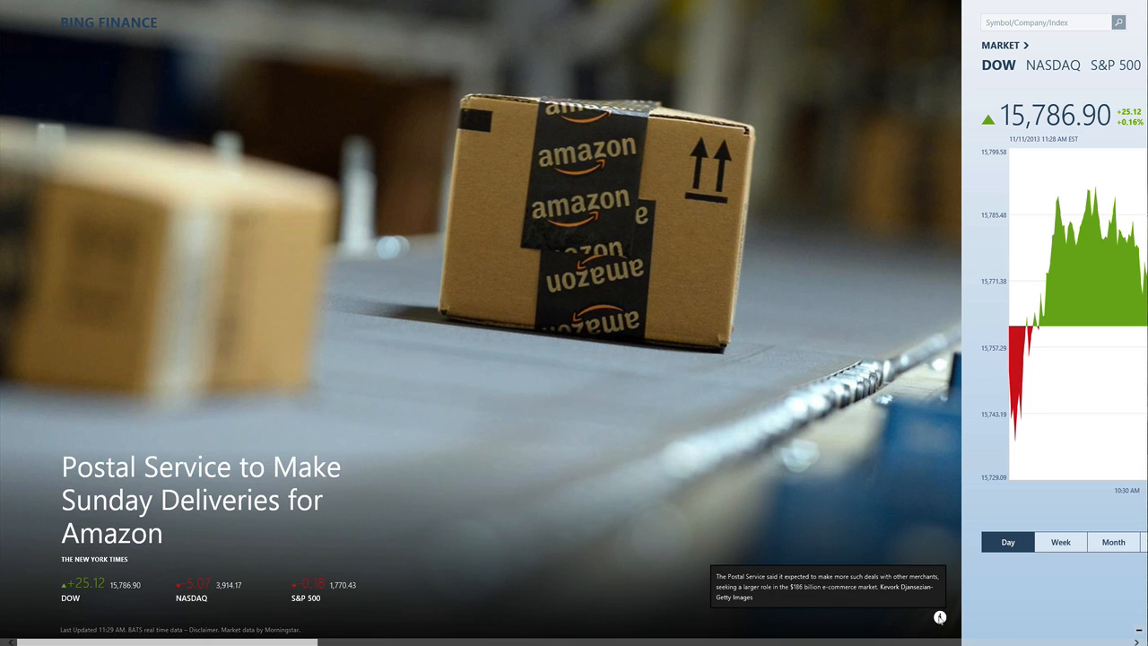
pyautogui.moveTo(925, 516)
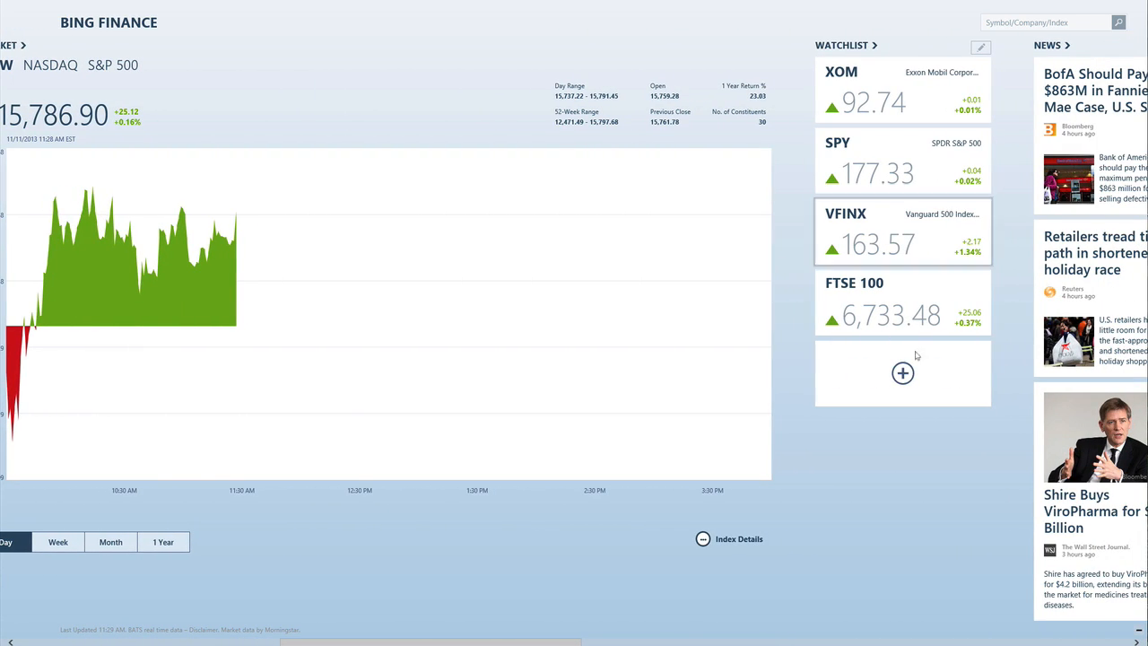
# Step: Search 'Twit' in Add to Watchlist and add Twitter Inc (TWTR) on the NYSE
pyautogui.click(902, 372)
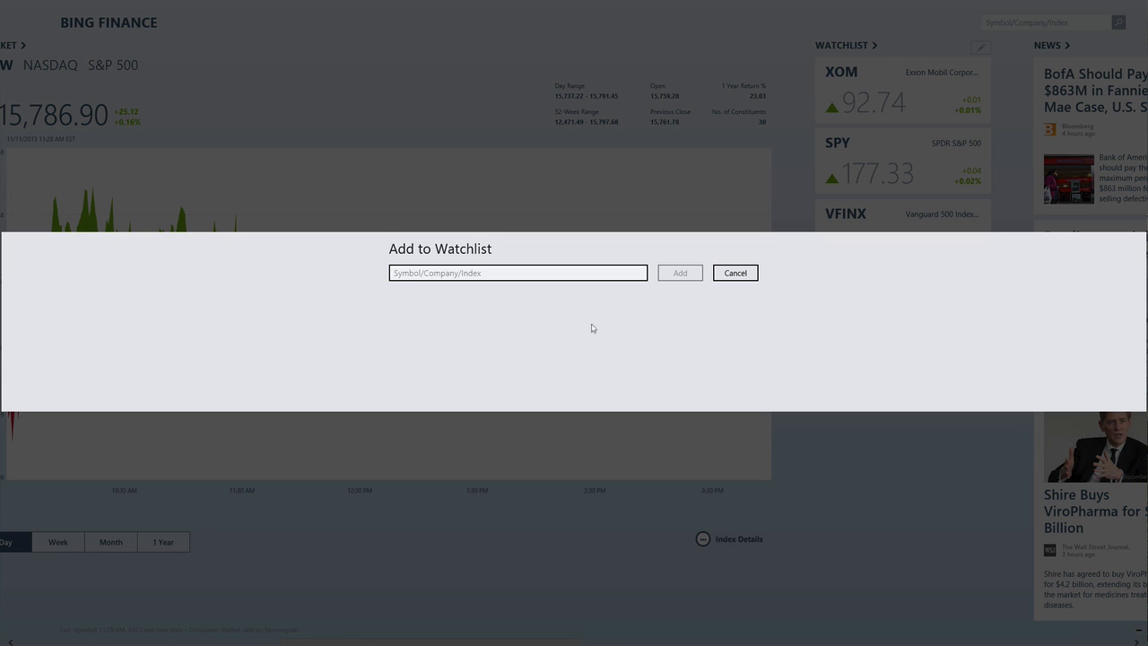
pyautogui.write('Tw')
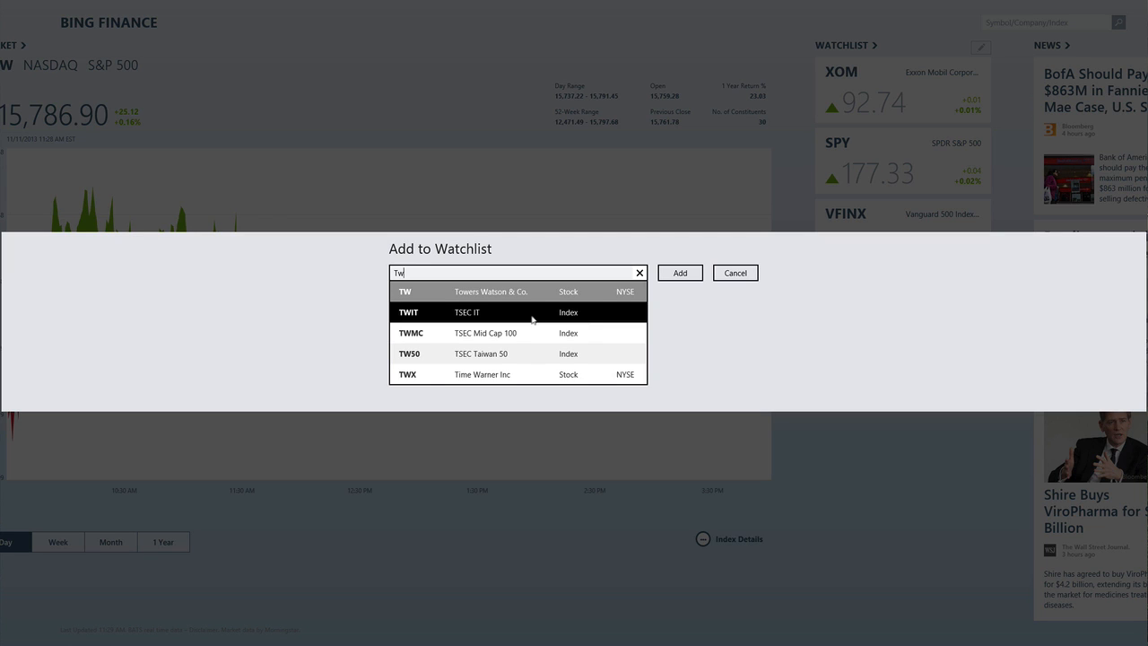
pyautogui.write('i')
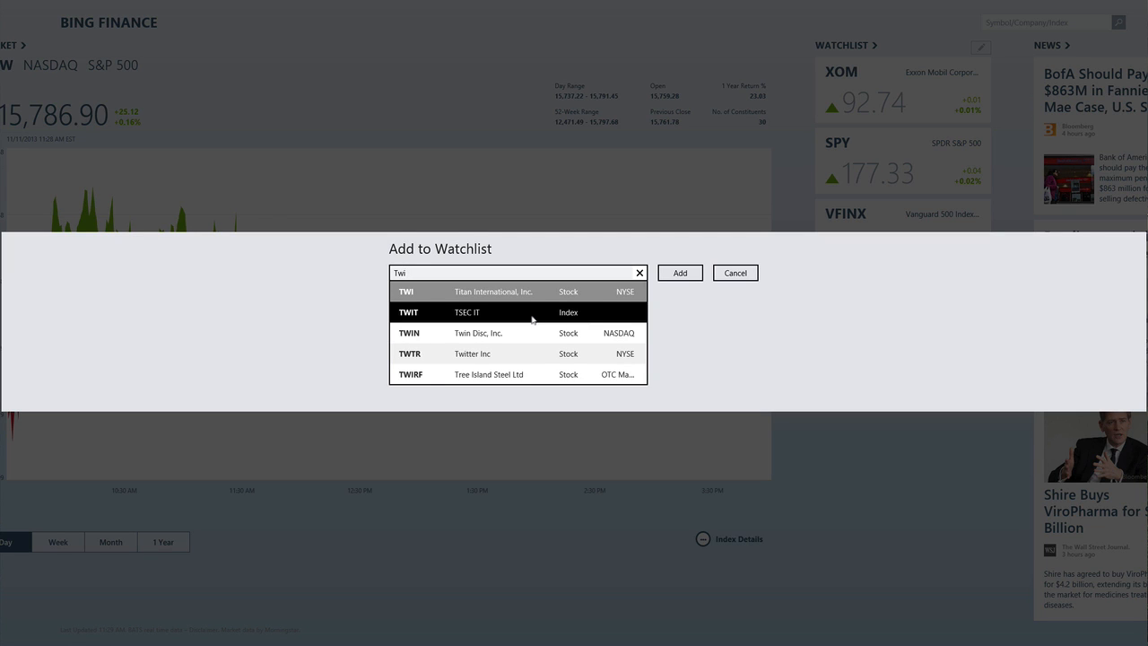
pyautogui.write('t')
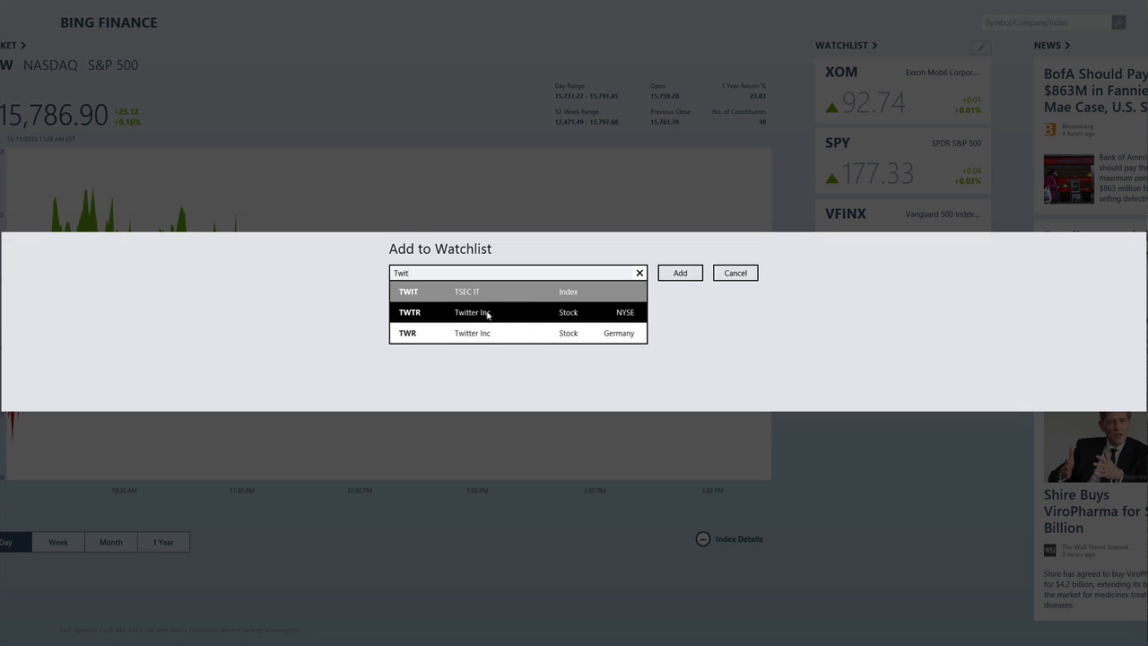
pyautogui.click(679, 273)
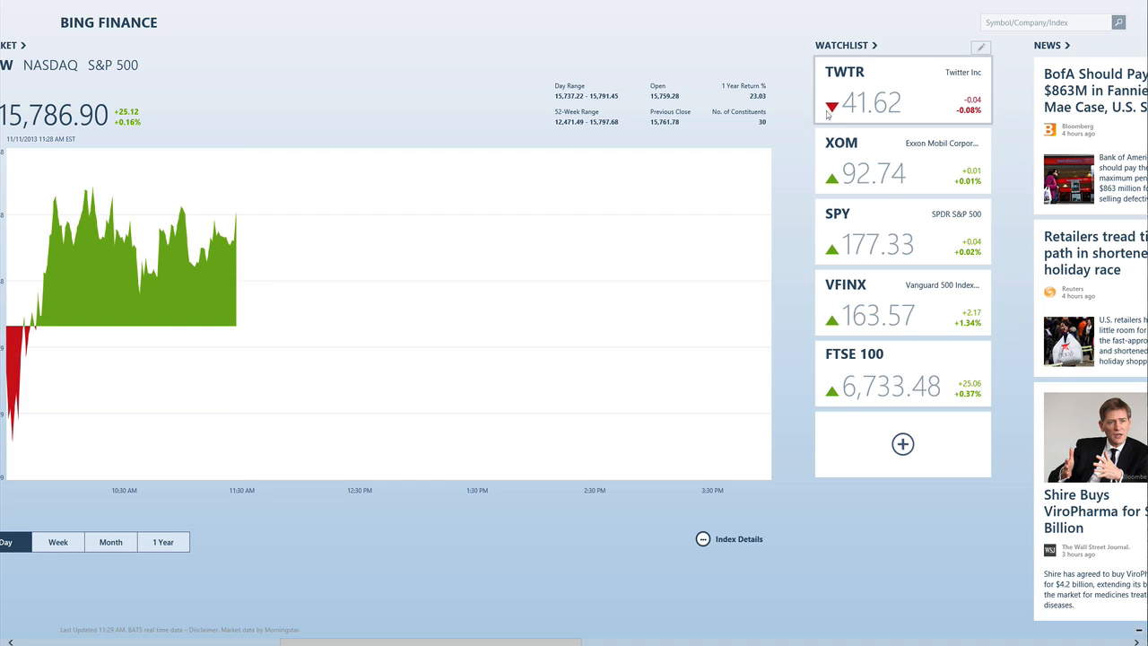
pyautogui.moveTo(624, 280)
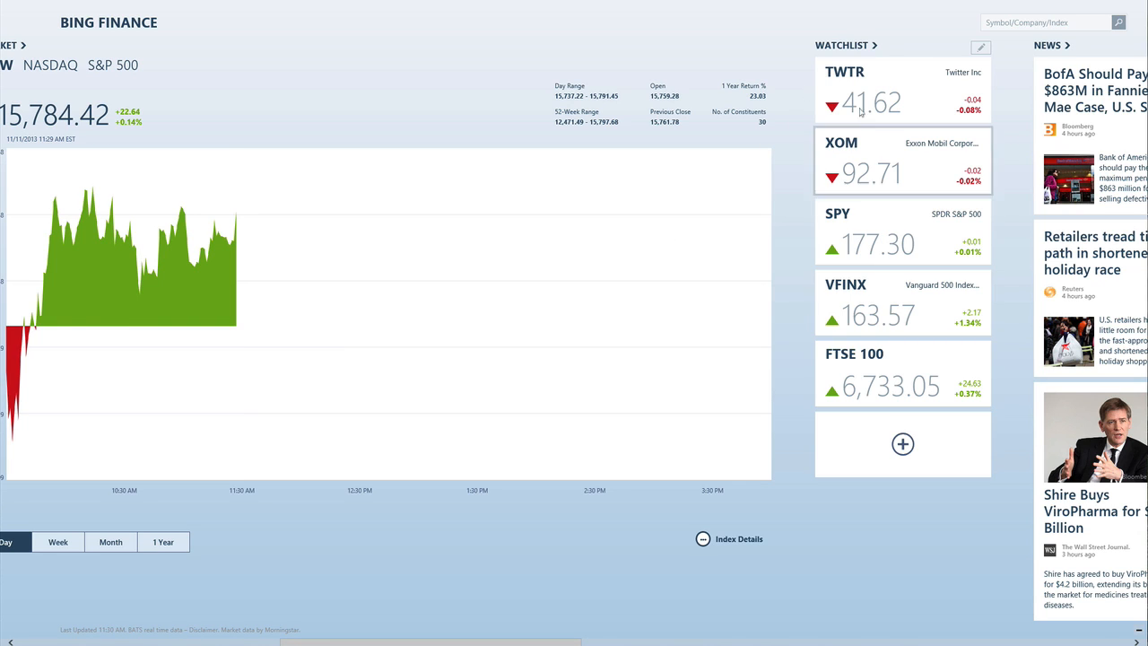
pyautogui.moveTo(792, 370)
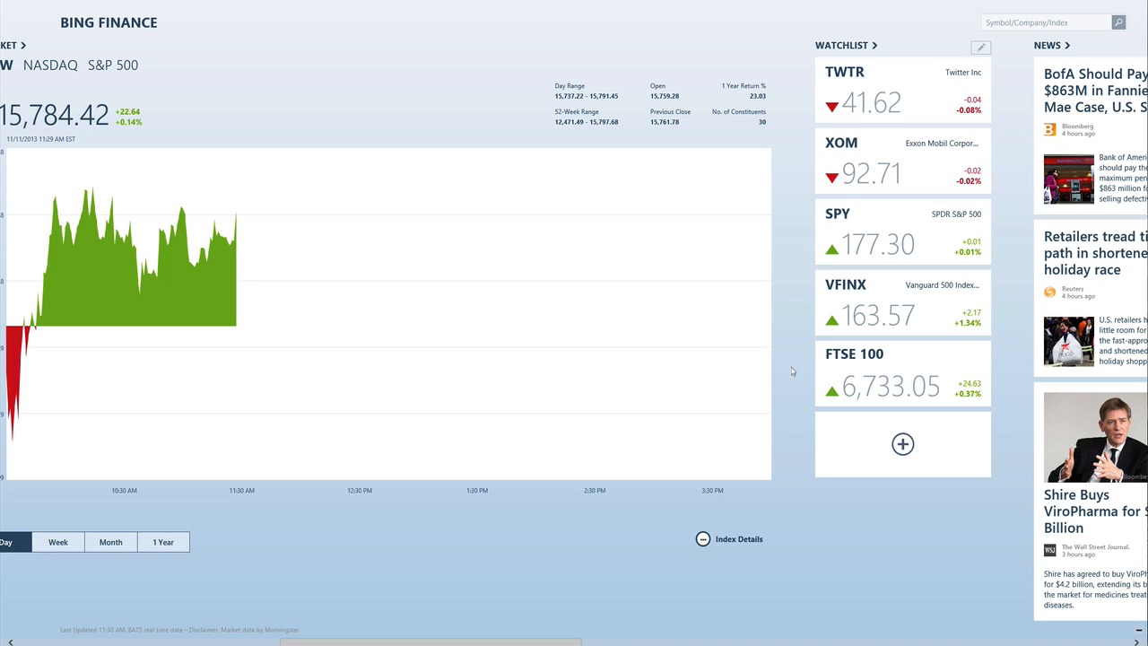
pyautogui.moveTo(915, 364)
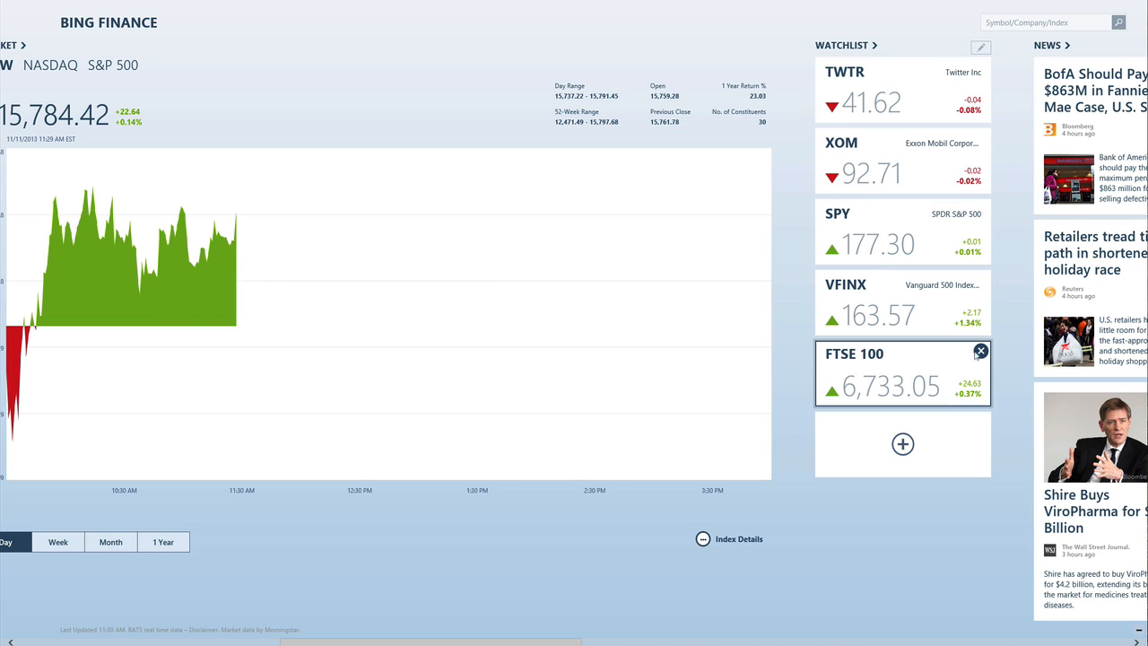
# Step: Delete the FTSE 100 and VFINX tiles from the watchlist
pyautogui.click(979, 350)
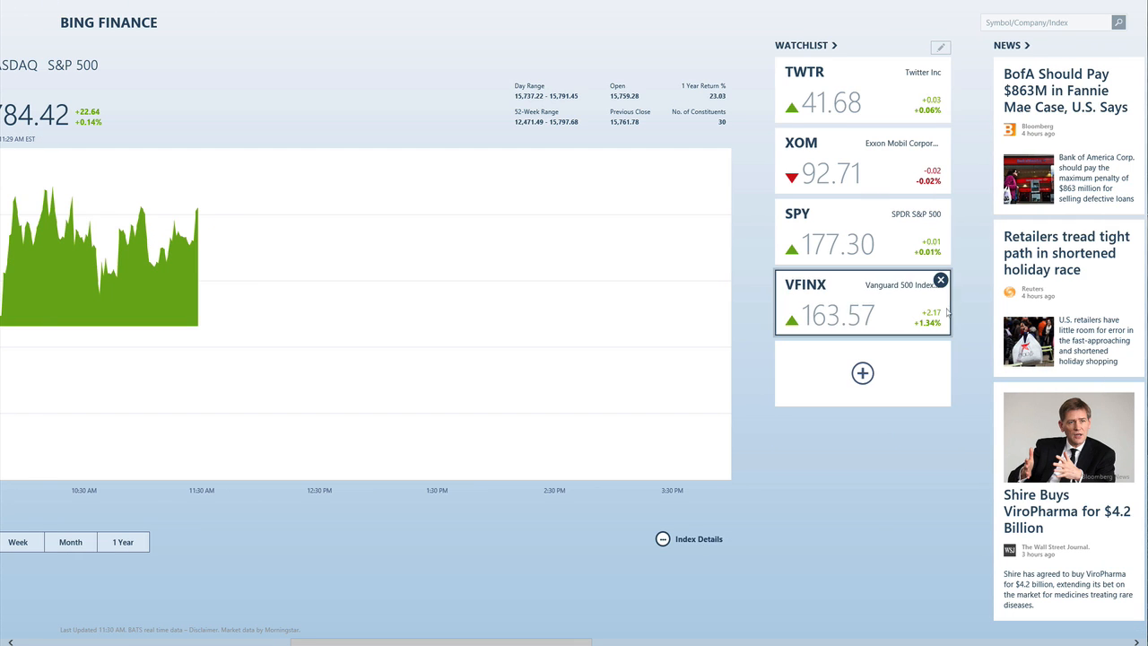
pyautogui.click(940, 280)
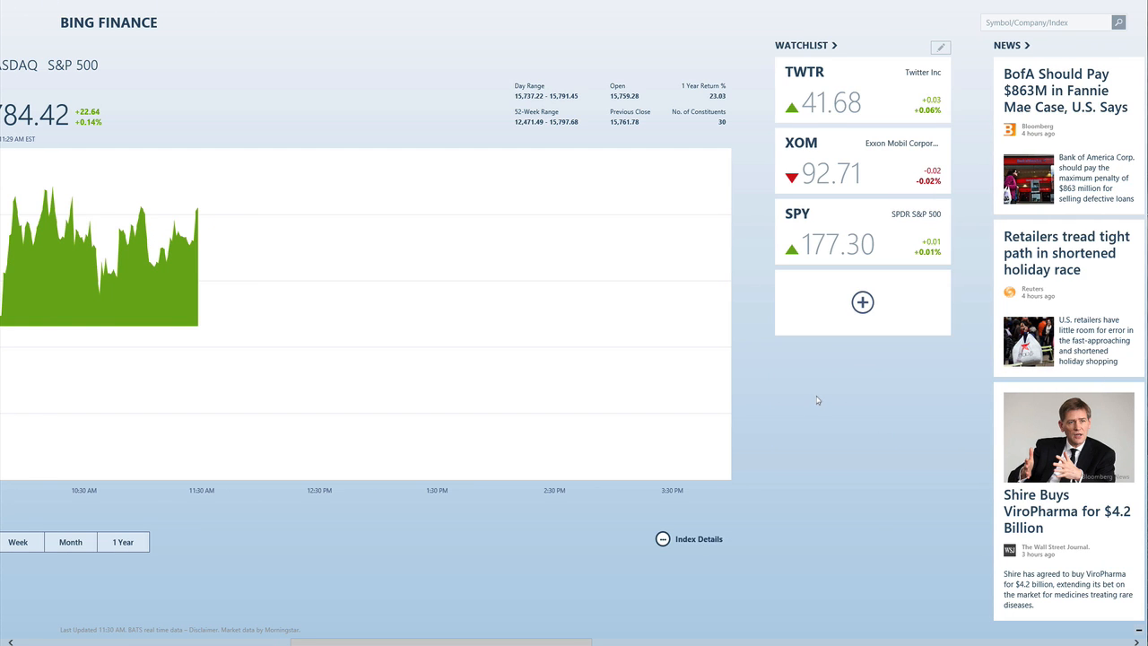
pyautogui.moveTo(389, 126)
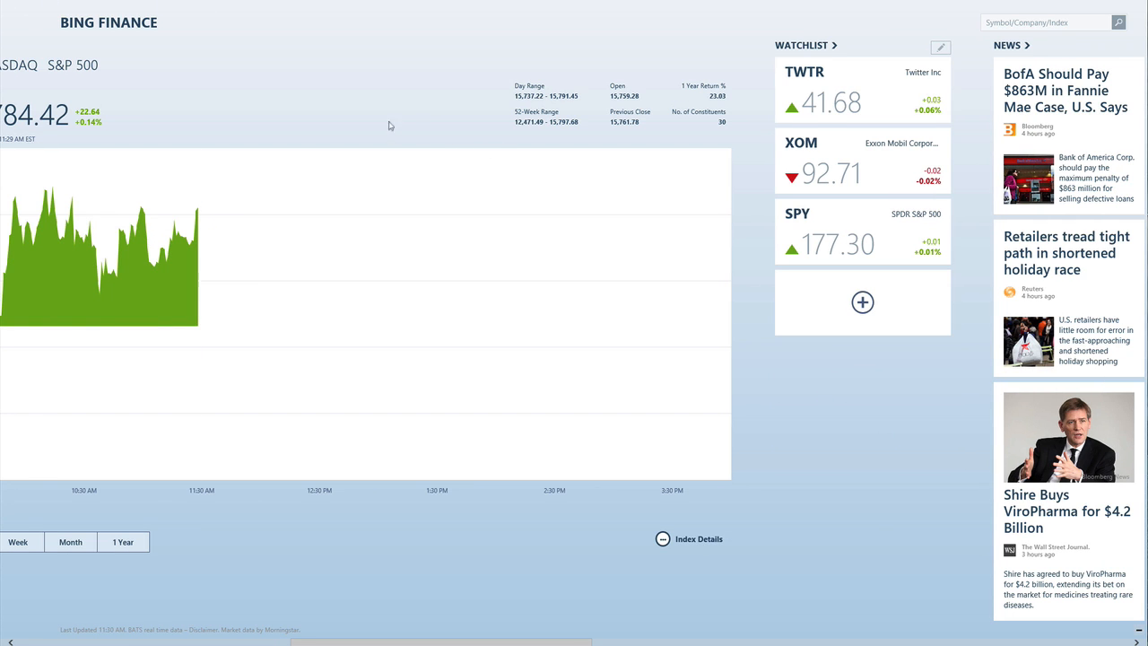
pyautogui.moveTo(392, 133)
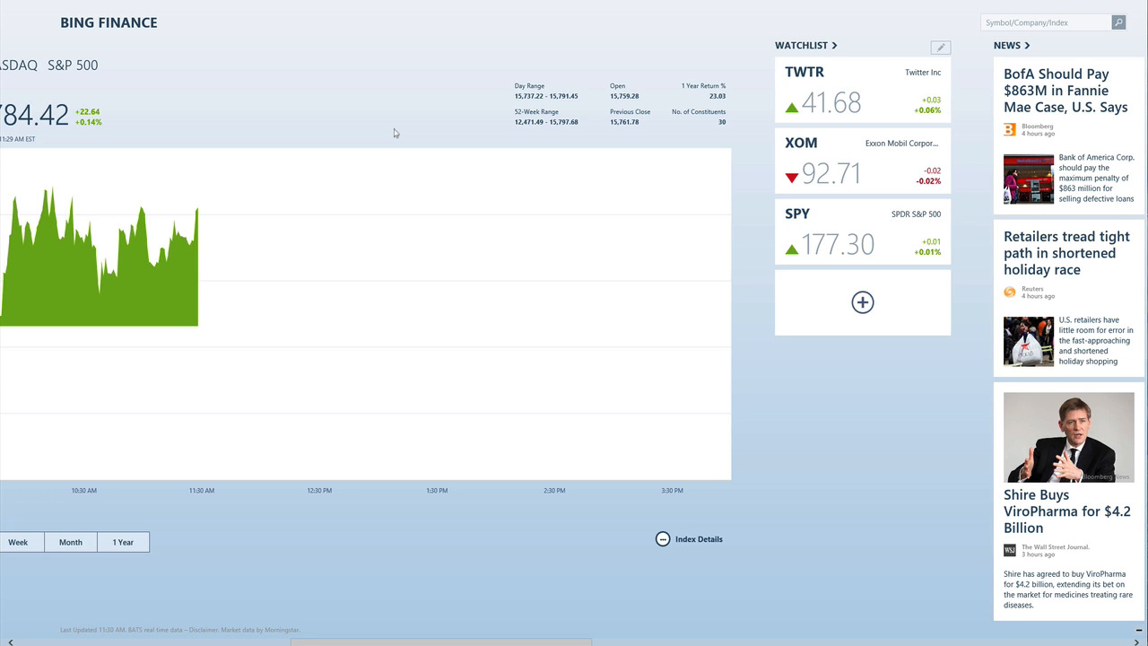
pyautogui.moveTo(550, 2)
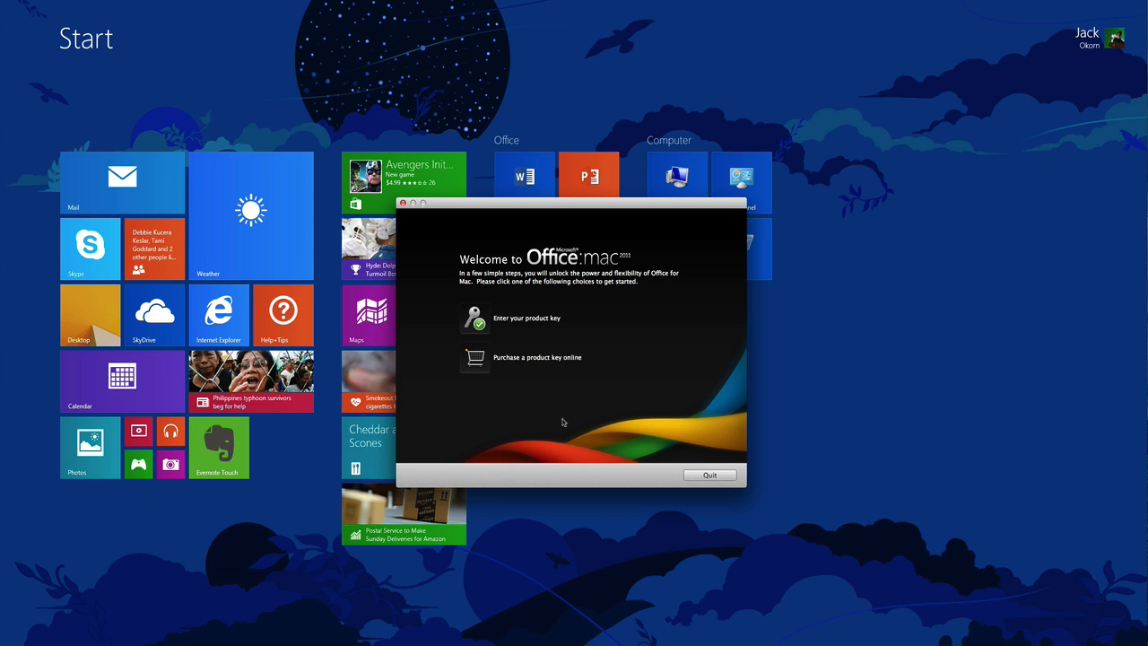
# Step: Check the Finance tile's options on Start while it cycles to the TWTR, XOM, SPY watchlist
pyautogui.click(708, 474)
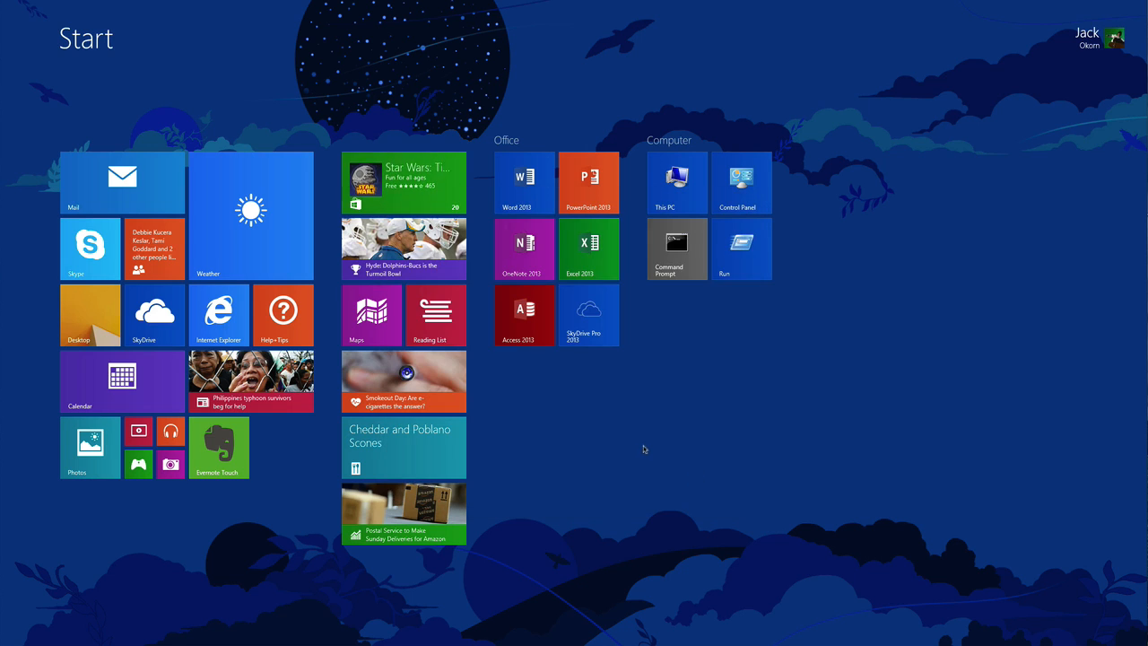
pyautogui.moveTo(590, 441)
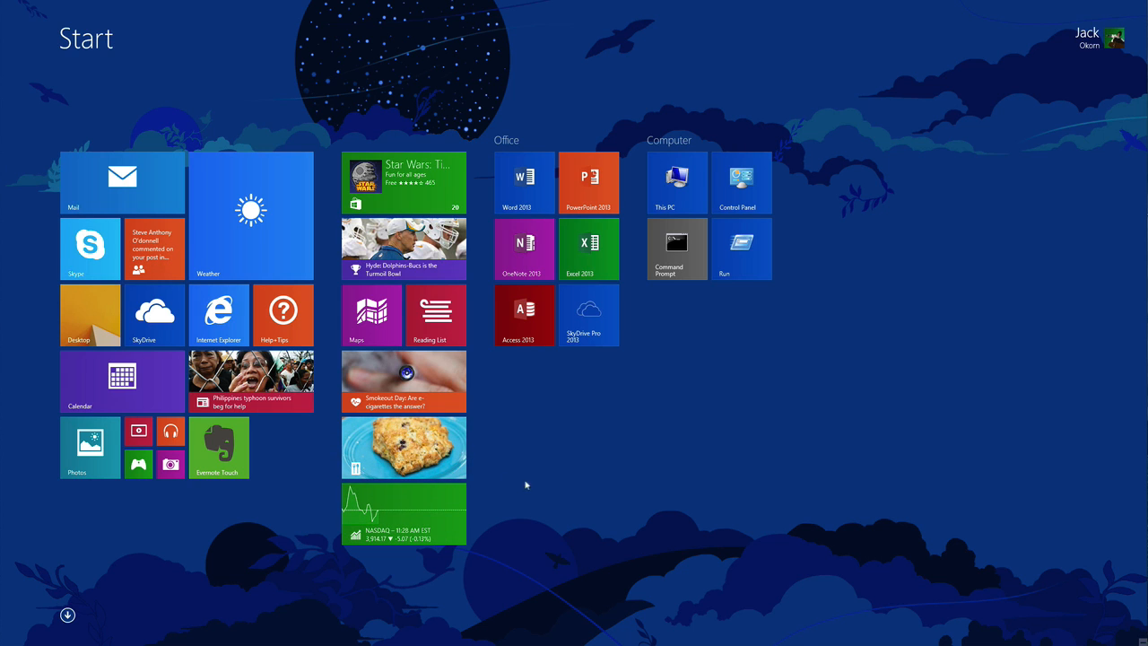
pyautogui.moveTo(399, 513)
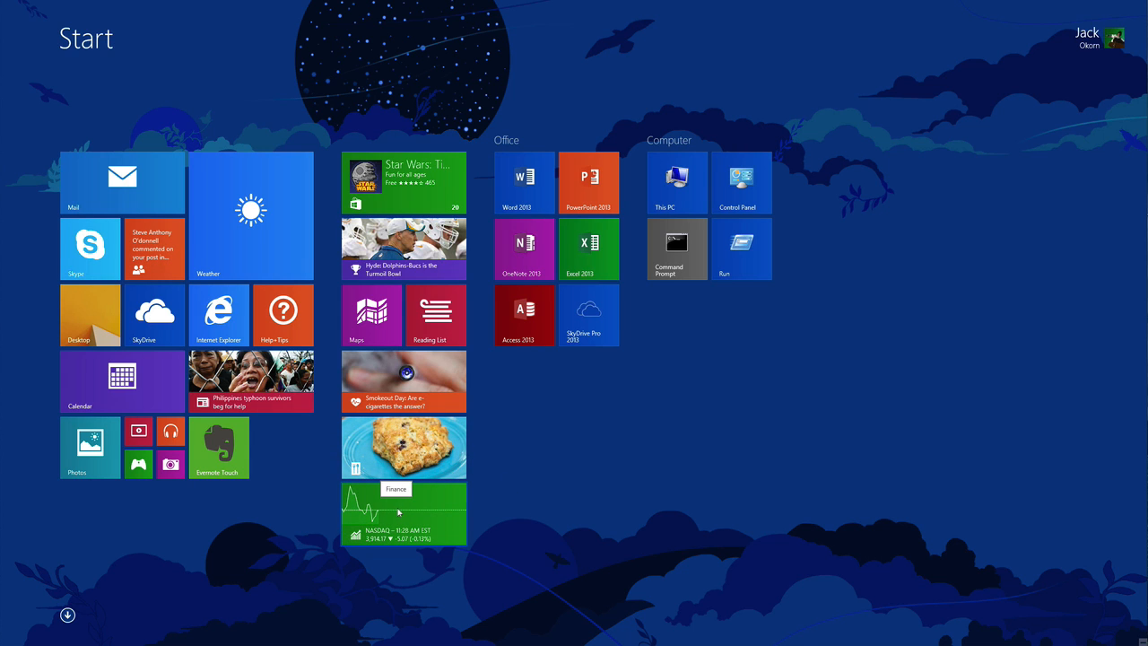
pyautogui.rightClick(403, 511)
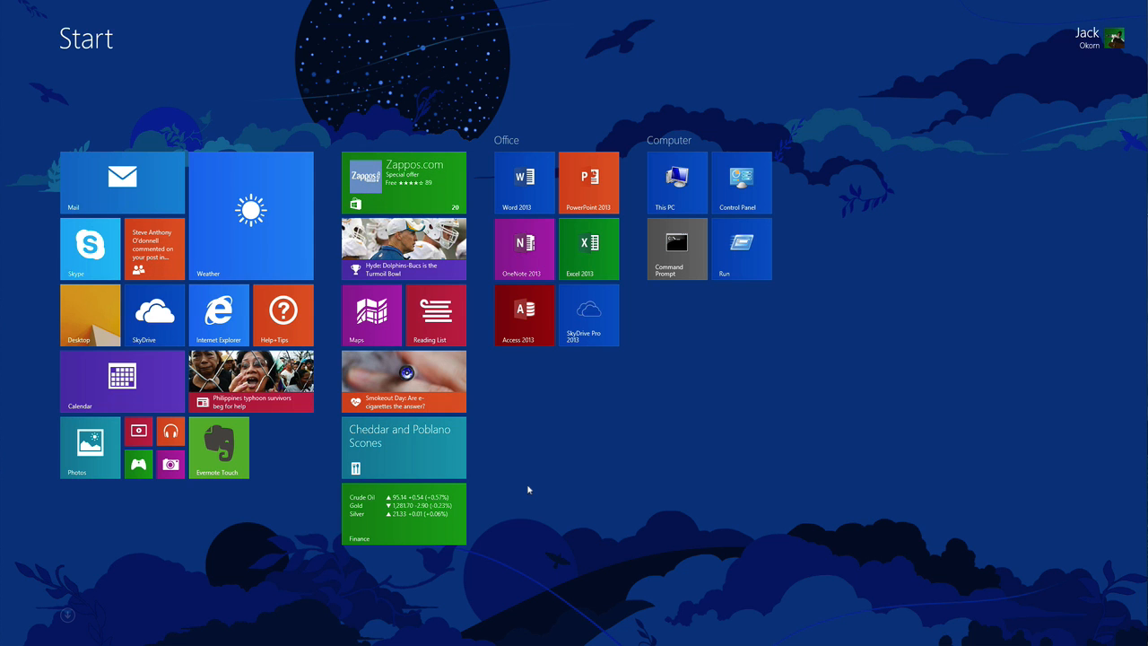
pyautogui.rightClick(252, 218)
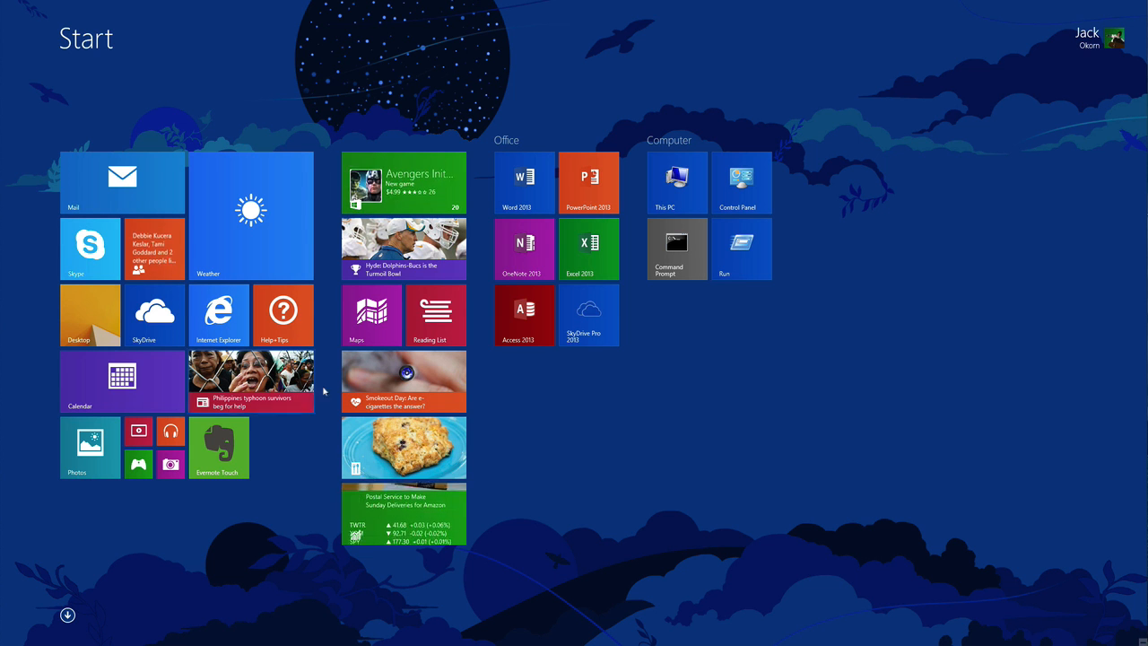
pyautogui.click(524, 183)
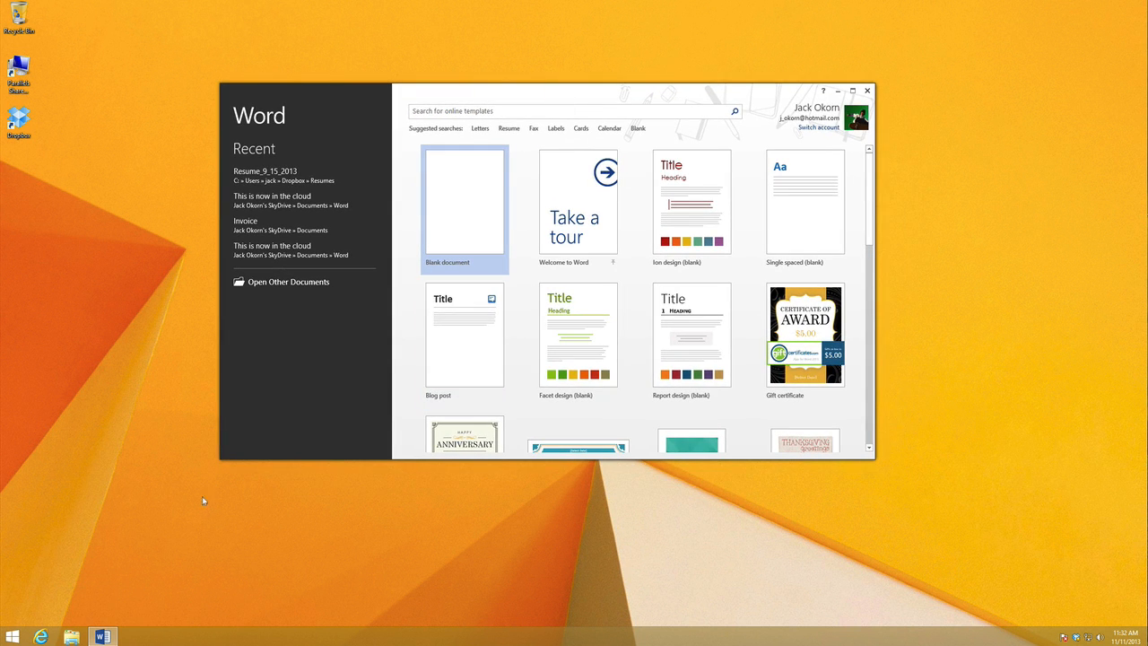
pyautogui.moveTo(577, 207)
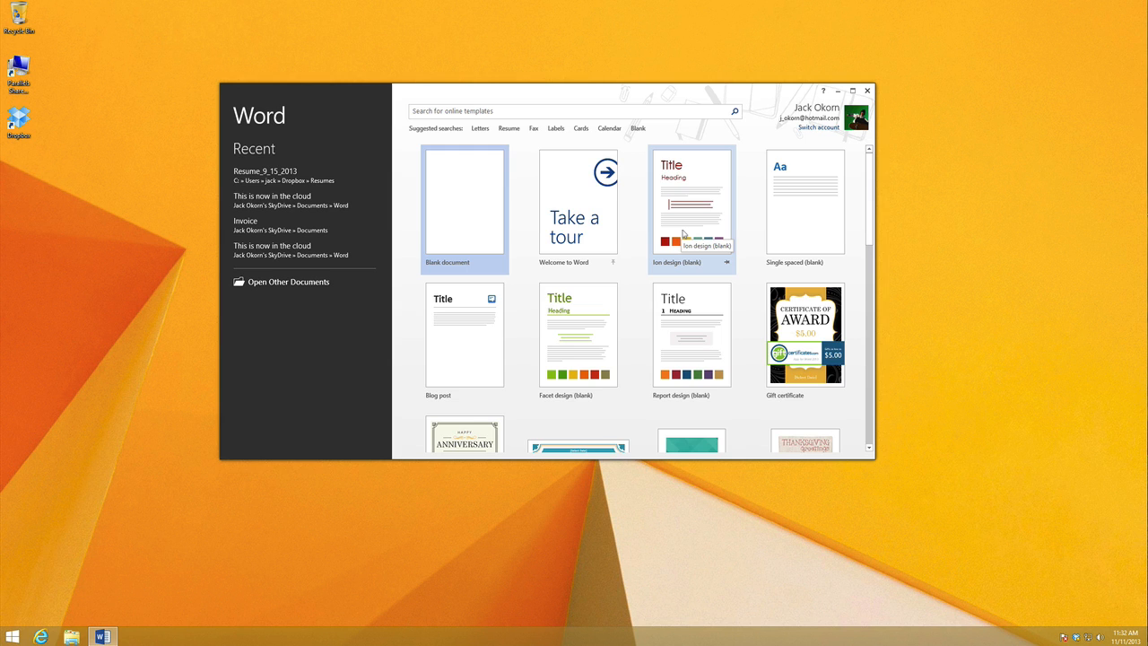
pyautogui.moveTo(698, 230)
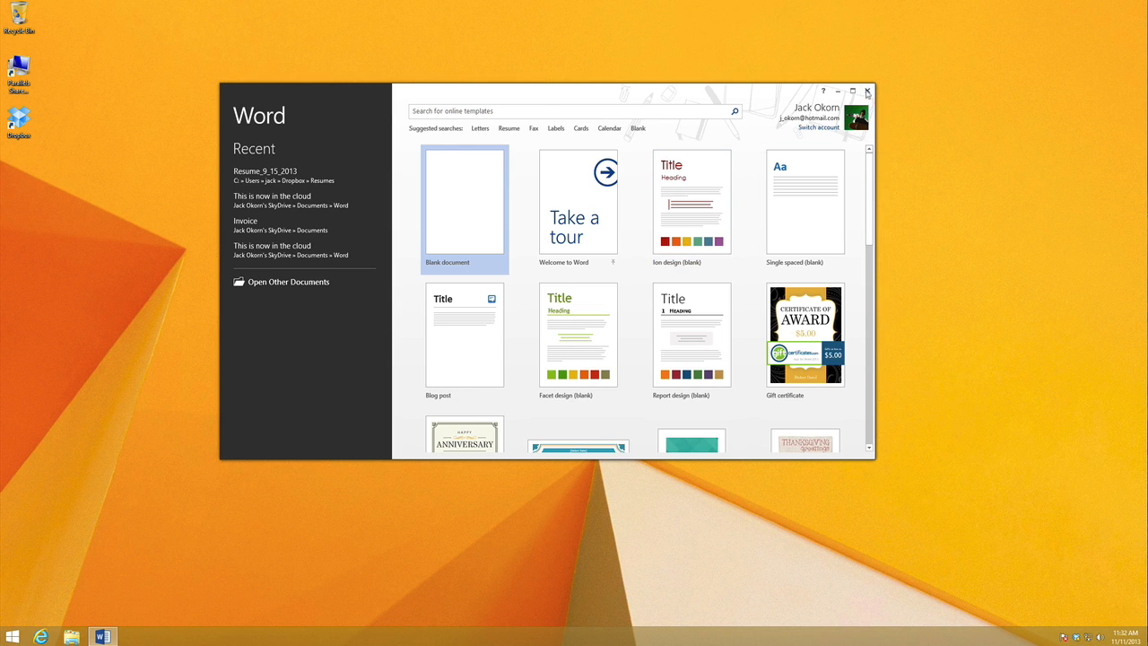
pyautogui.click(867, 91)
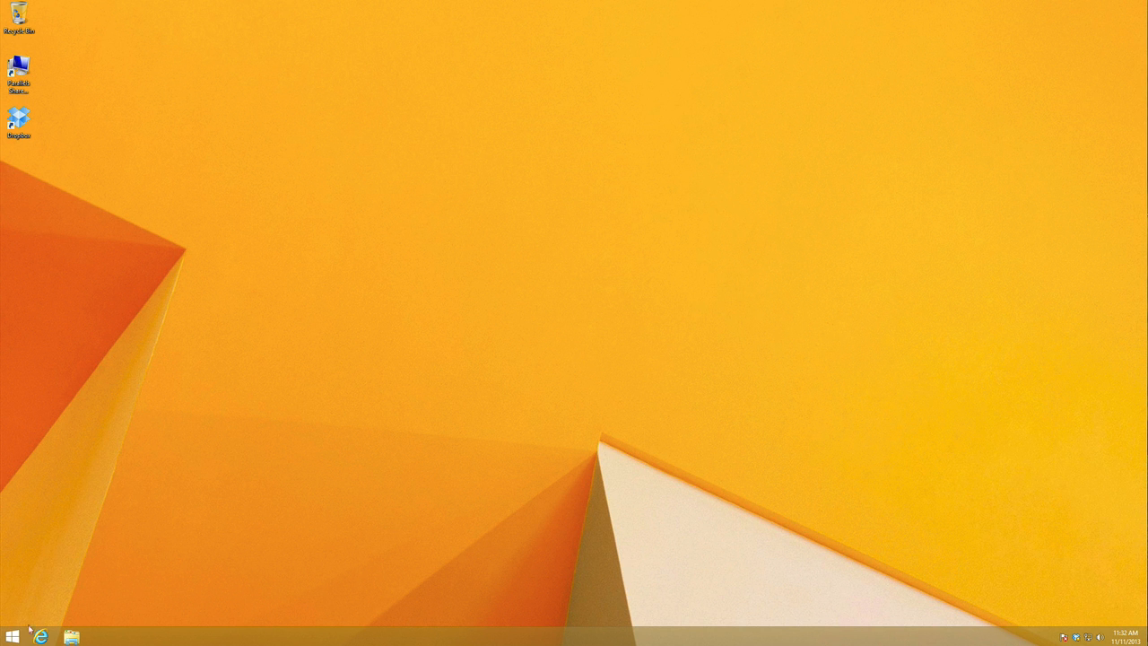
pyautogui.click(11, 636)
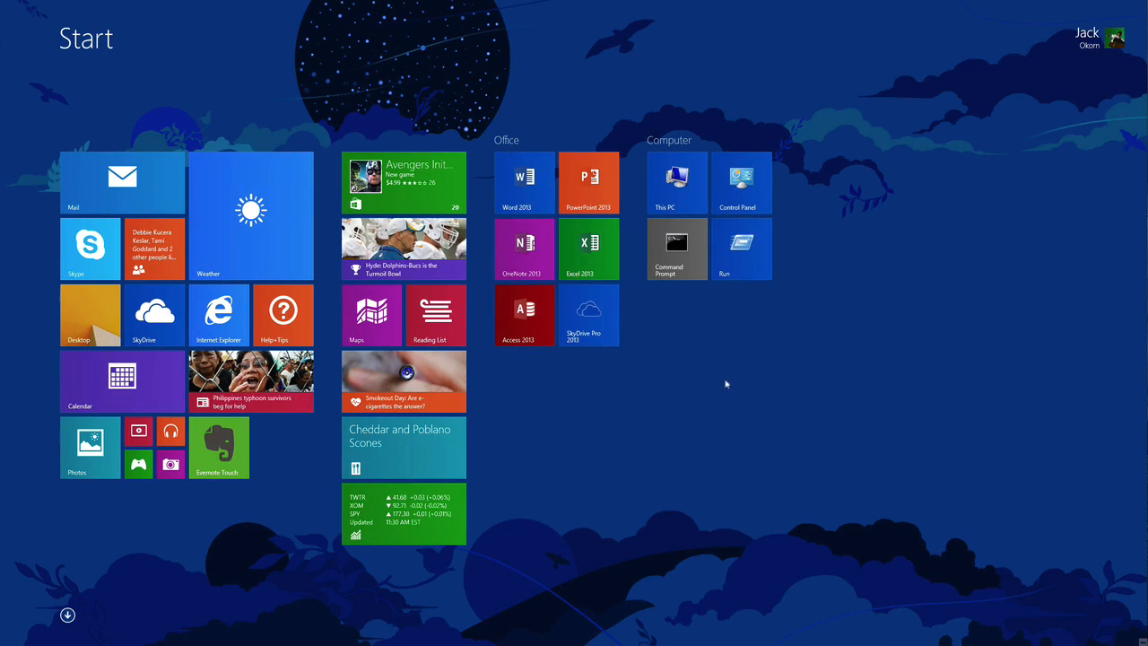
pyautogui.moveTo(743, 380)
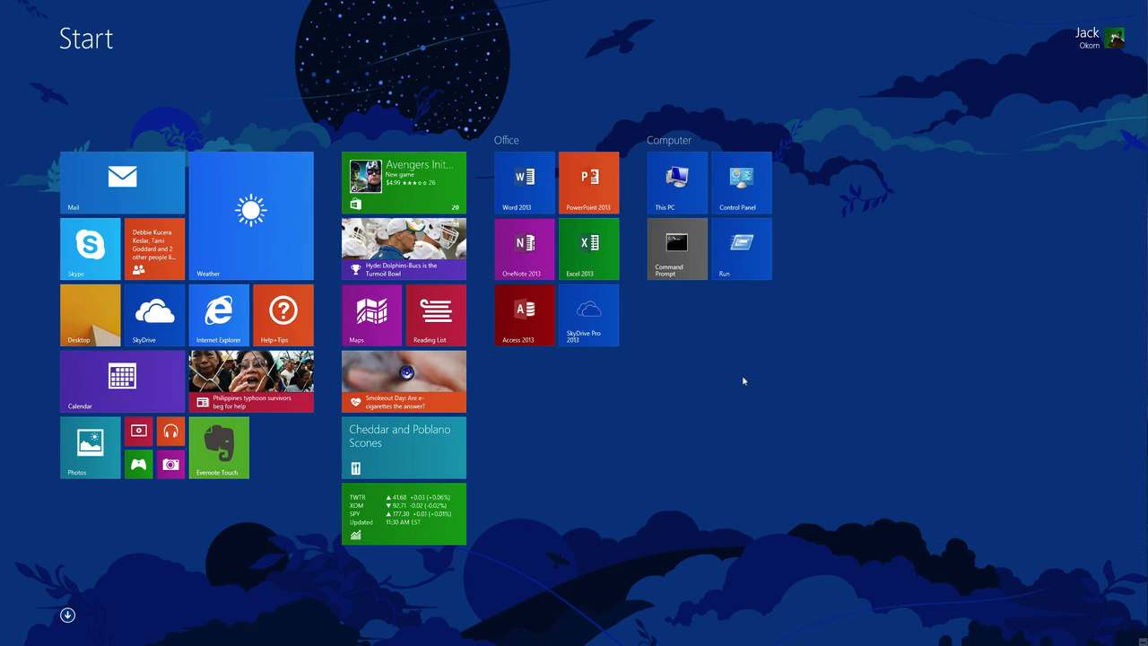